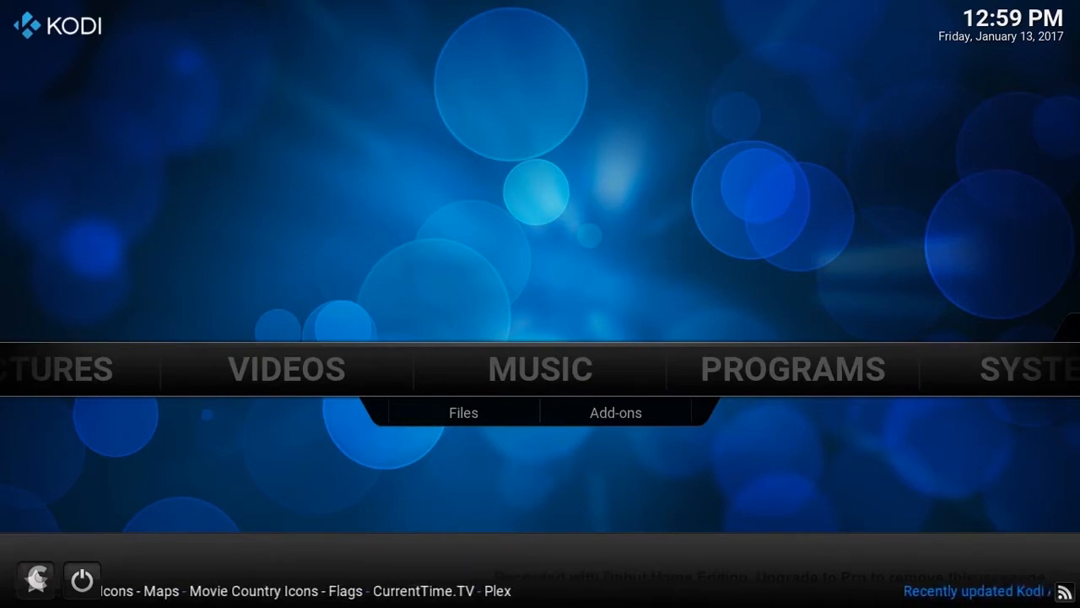
# Step: Launch Google Chrome from the Windows Start menu
pyautogui.click(11, 591)
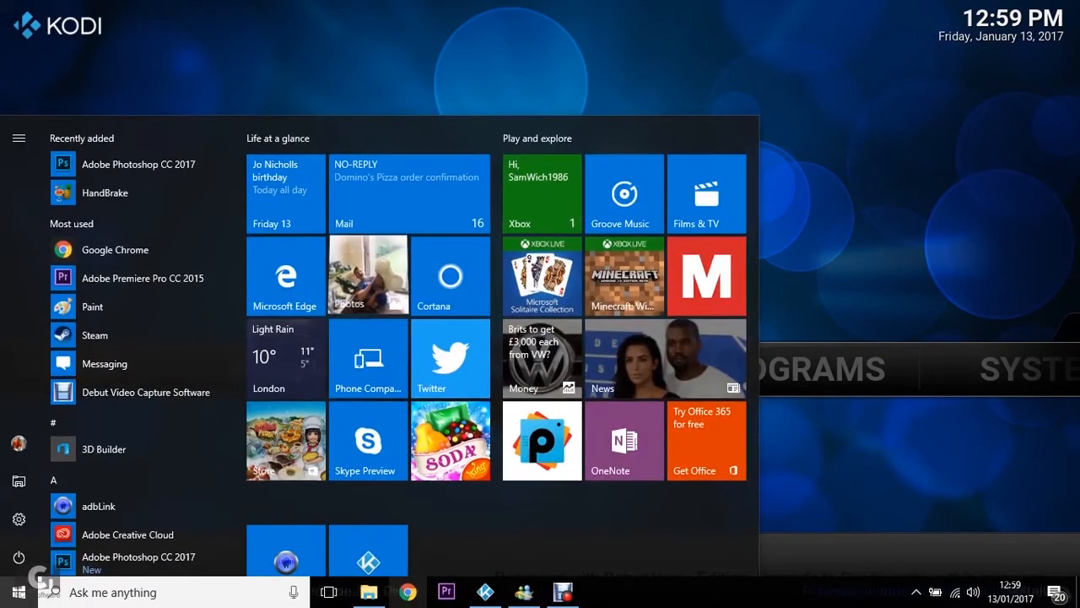
pyautogui.click(409, 591)
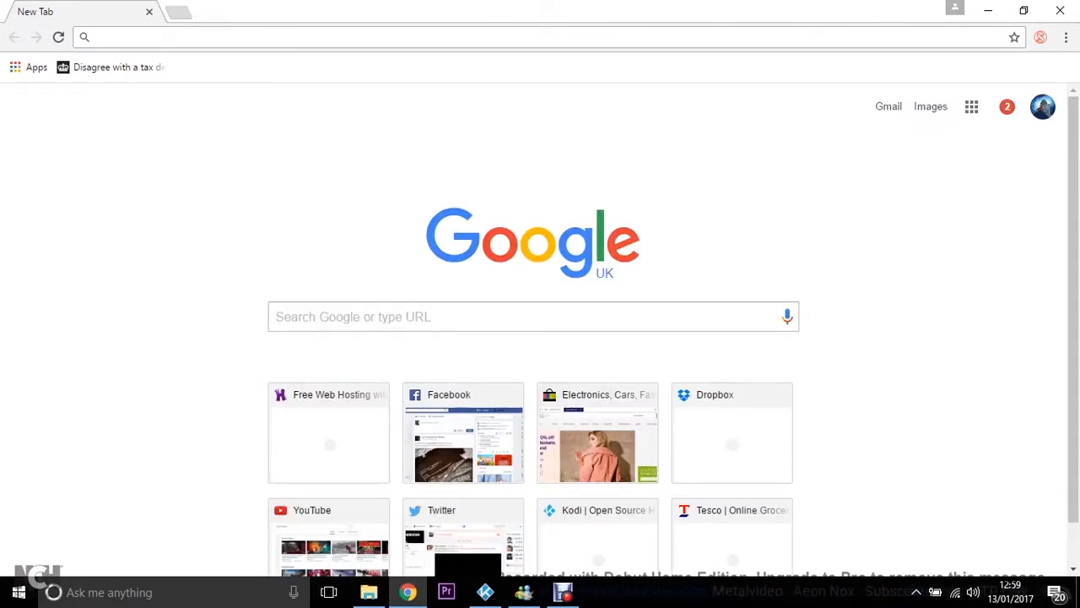
pyautogui.click(57, 37)
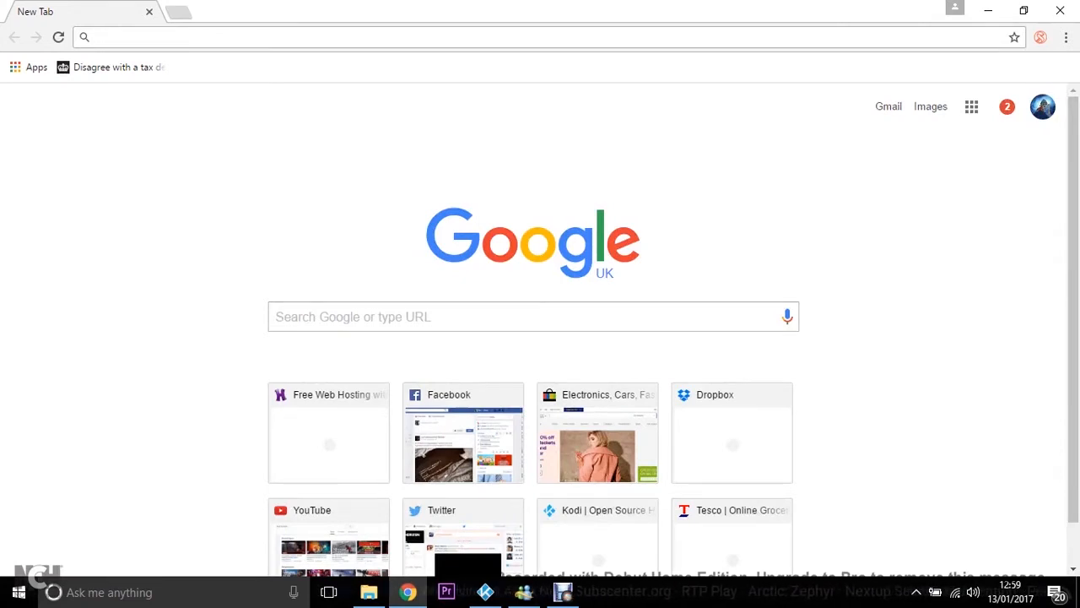
pyautogui.click(338, 38)
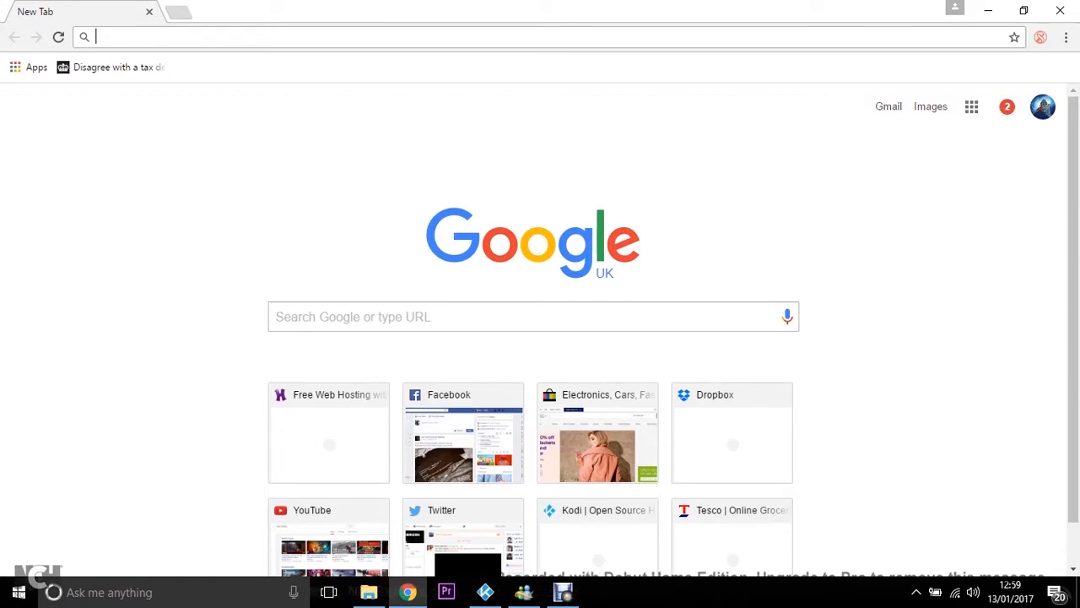
# Step: Search Google for 'snowboarding hd wallpaper', correcting the mistyped query via a suggestion
pyautogui.write('snowboarding quotes')
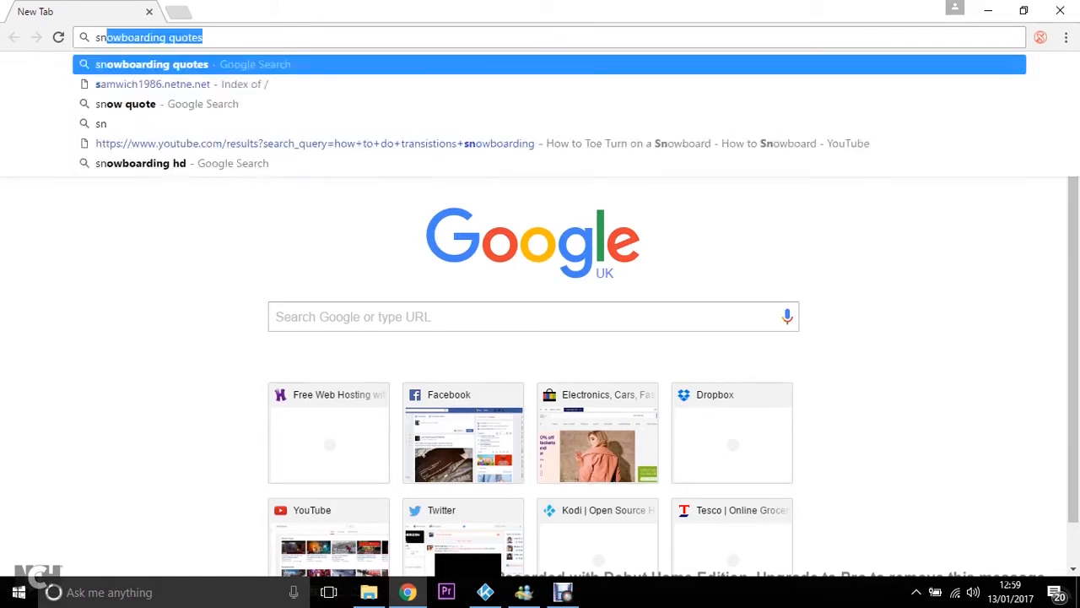
pyautogui.write('snoww')
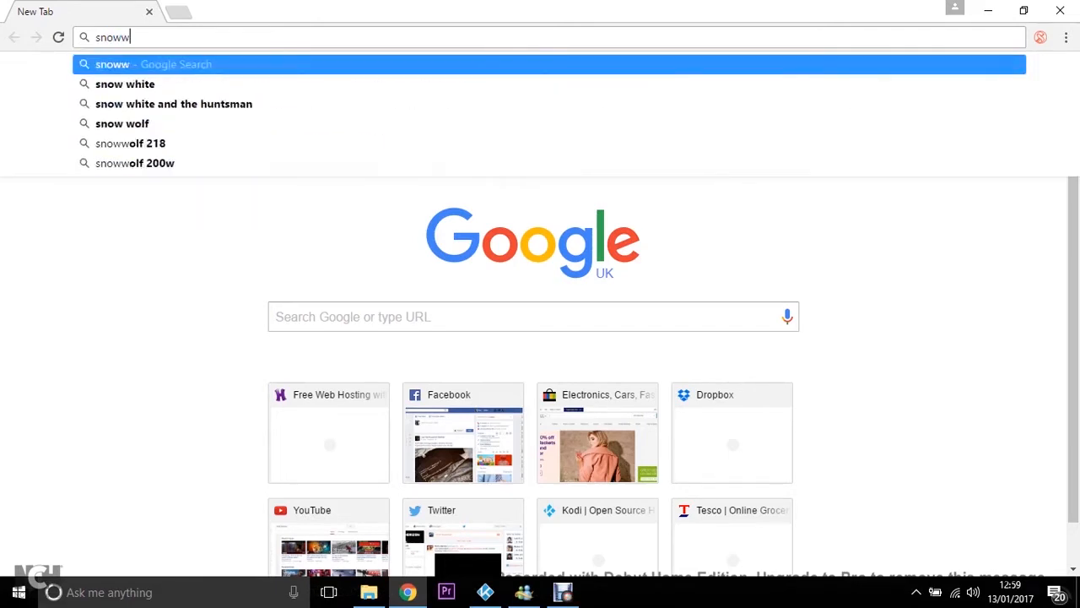
pyautogui.press('backspace')
pyautogui.write('boarding')
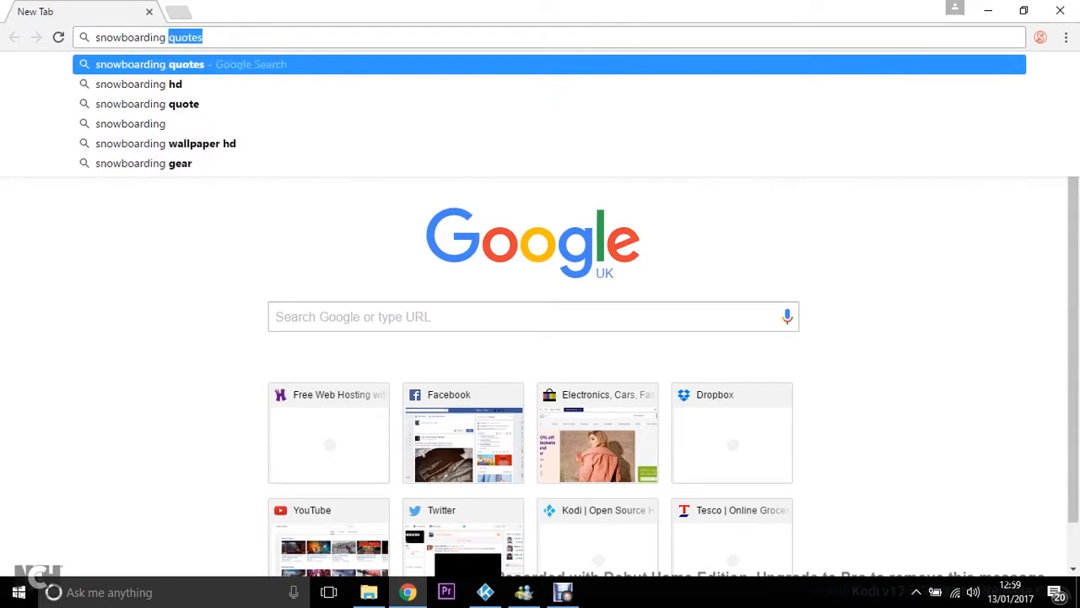
pyautogui.click(139, 84)
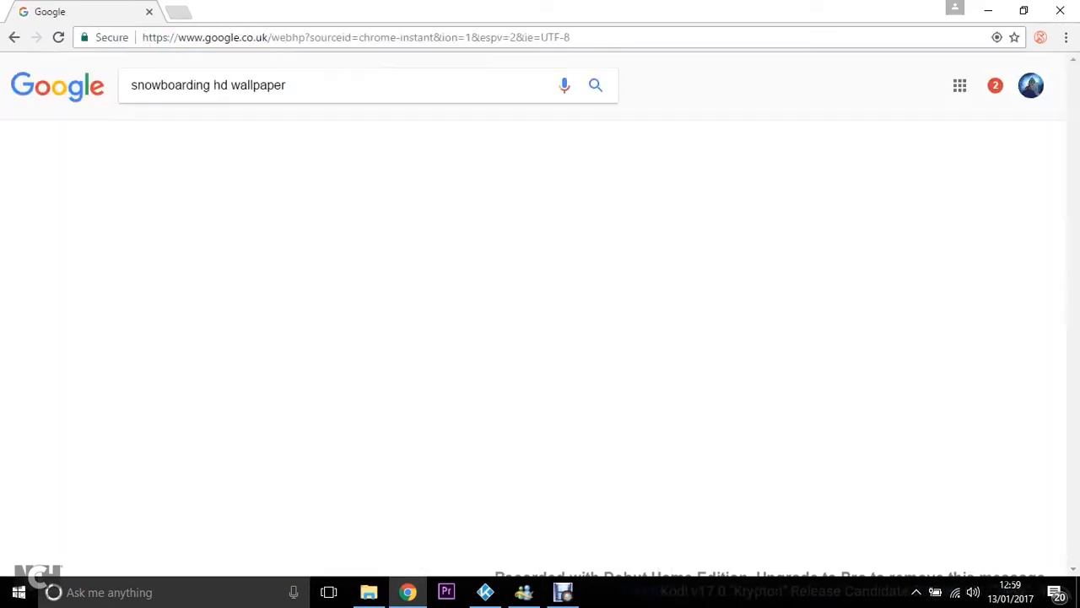
pyautogui.press('enter')
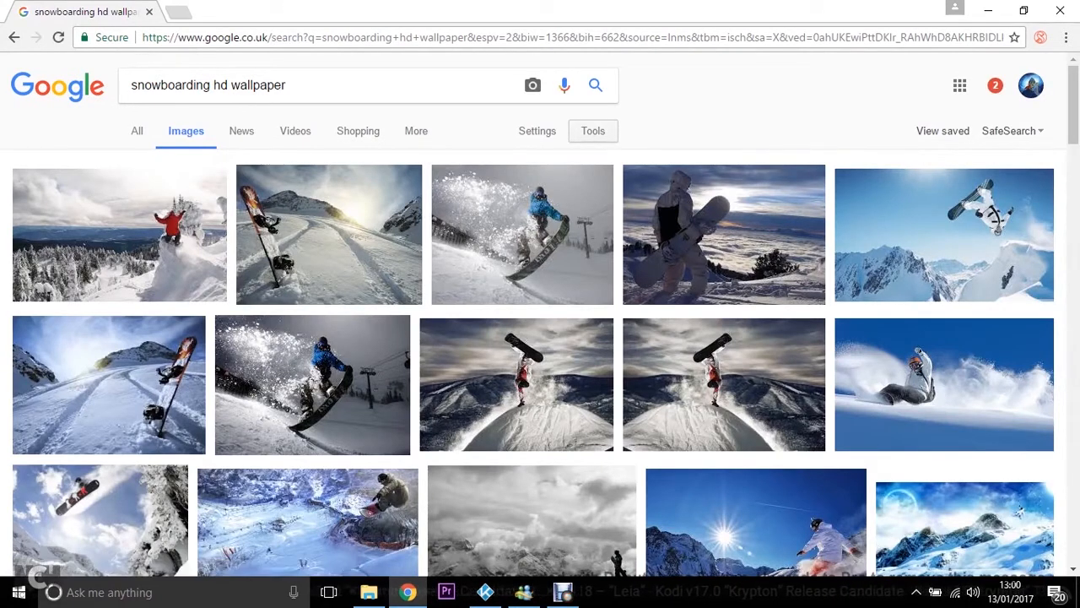
# Step: Filter the image results to an exact size of 1920 by 1080
pyautogui.click(593, 130)
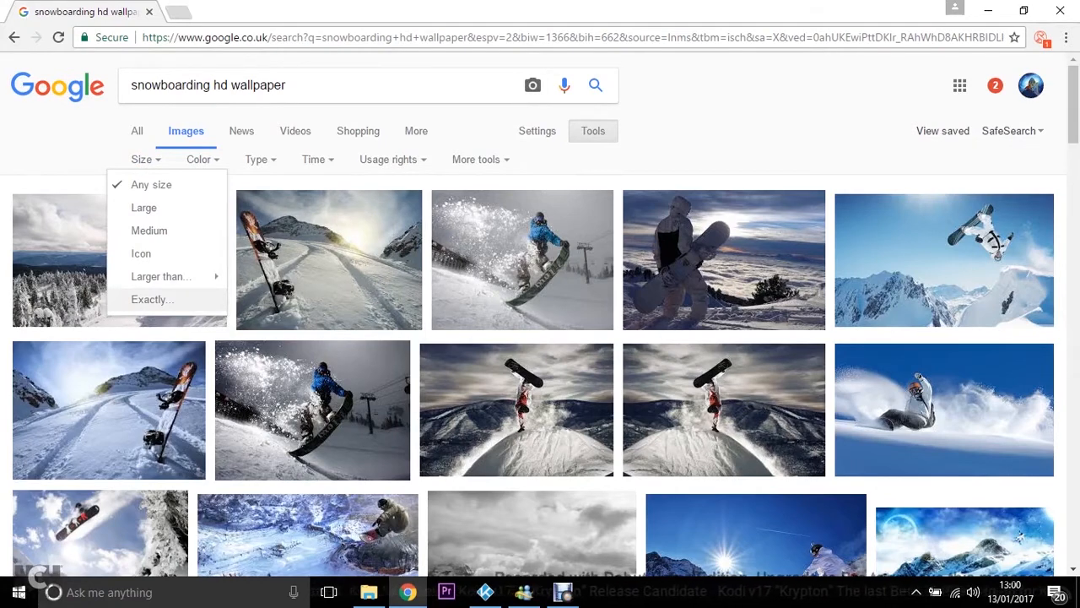
pyautogui.click(152, 299)
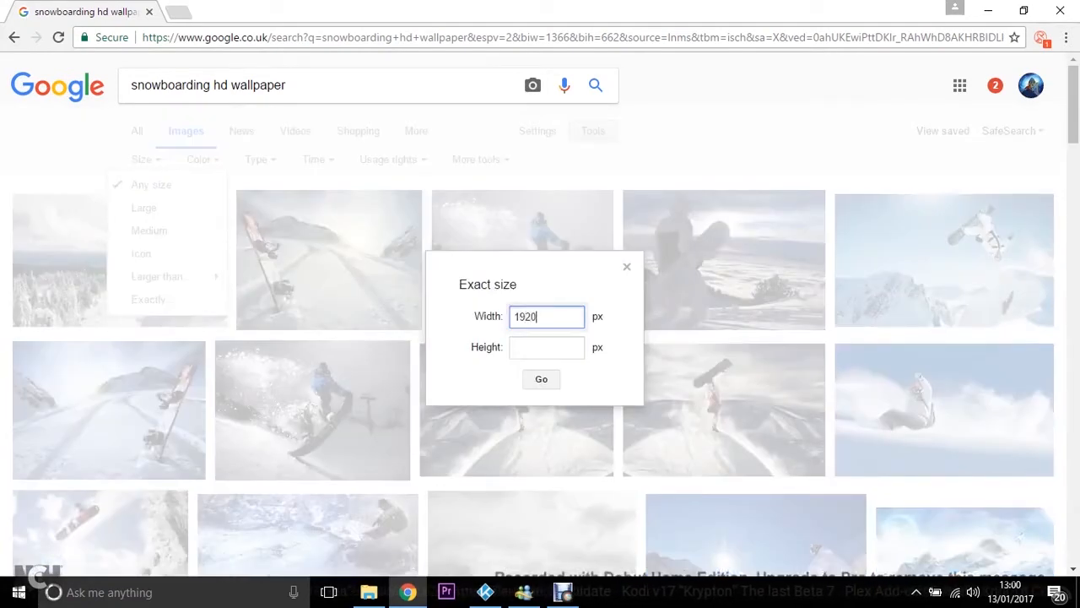
pyautogui.write('1080')
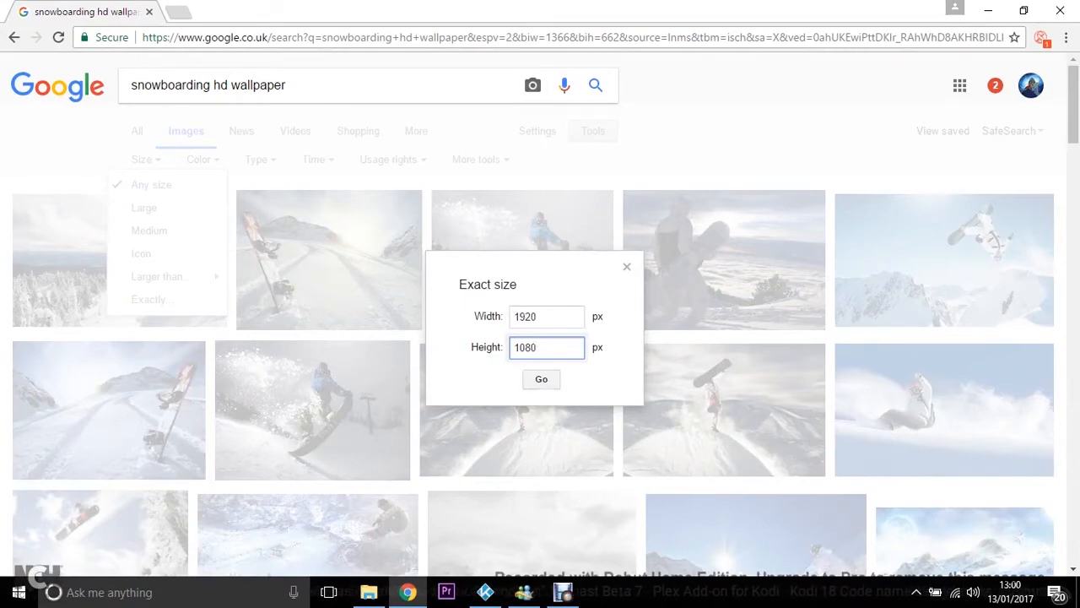
pyautogui.click(540, 378)
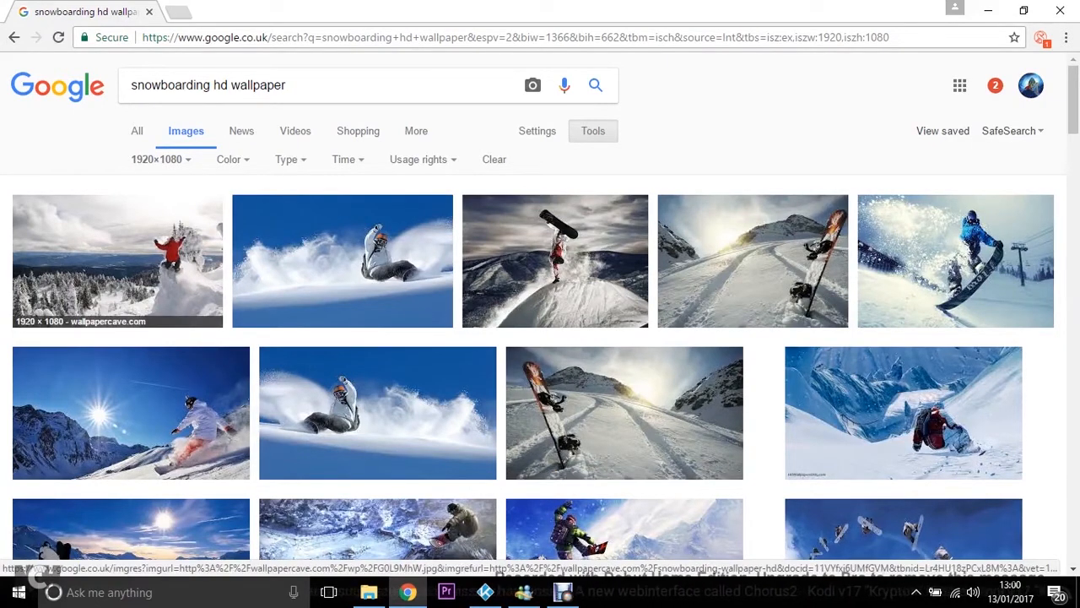
pyautogui.moveTo(554, 260)
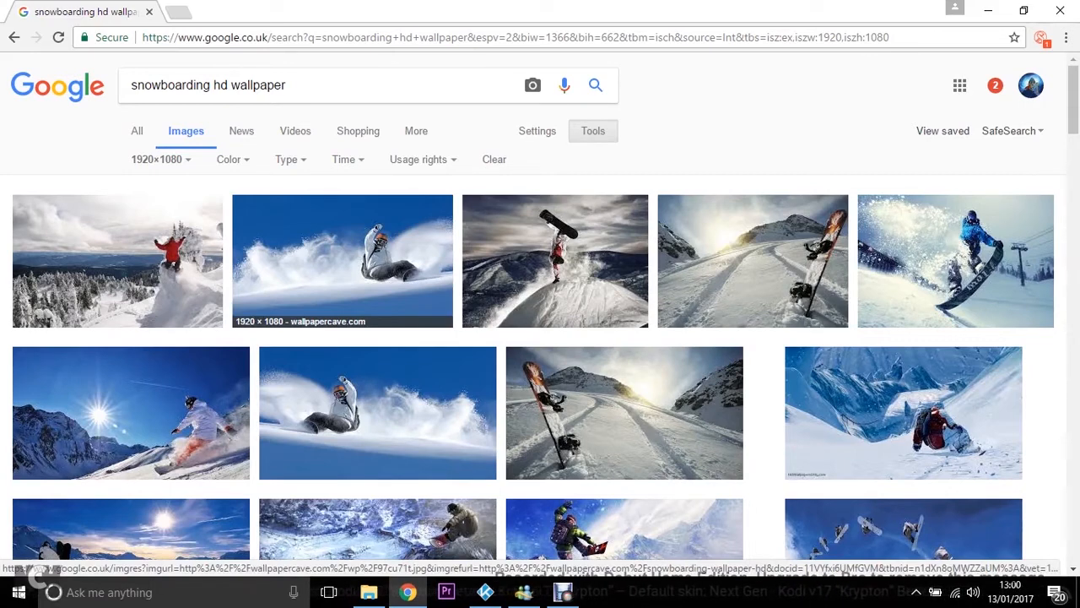
# Step: Preview the snowboarder spraying powder image and start 'Save image as...'
pyautogui.click(341, 260)
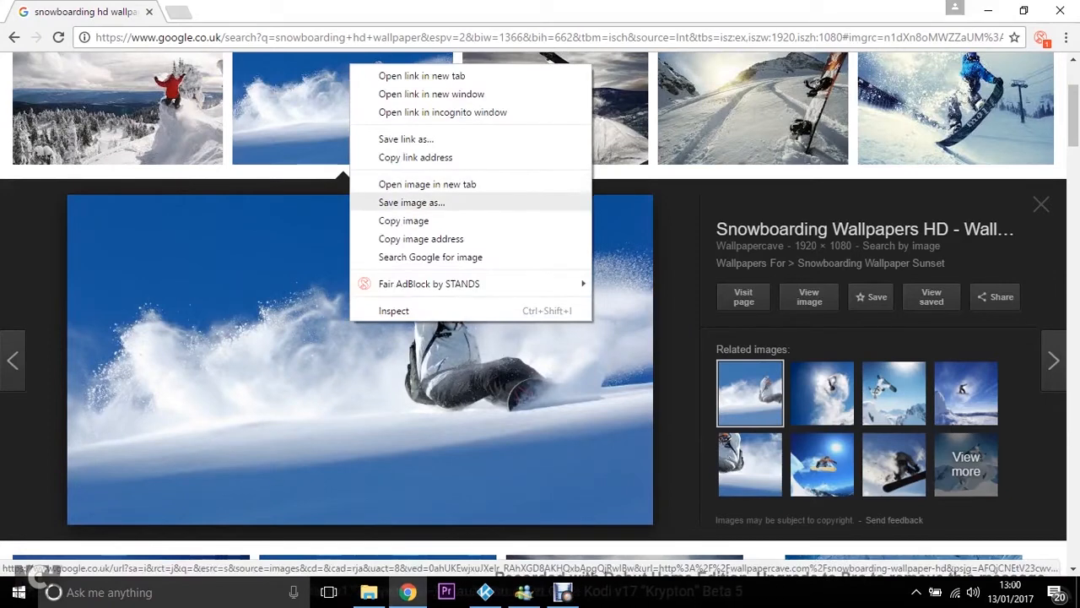
pyautogui.click(412, 203)
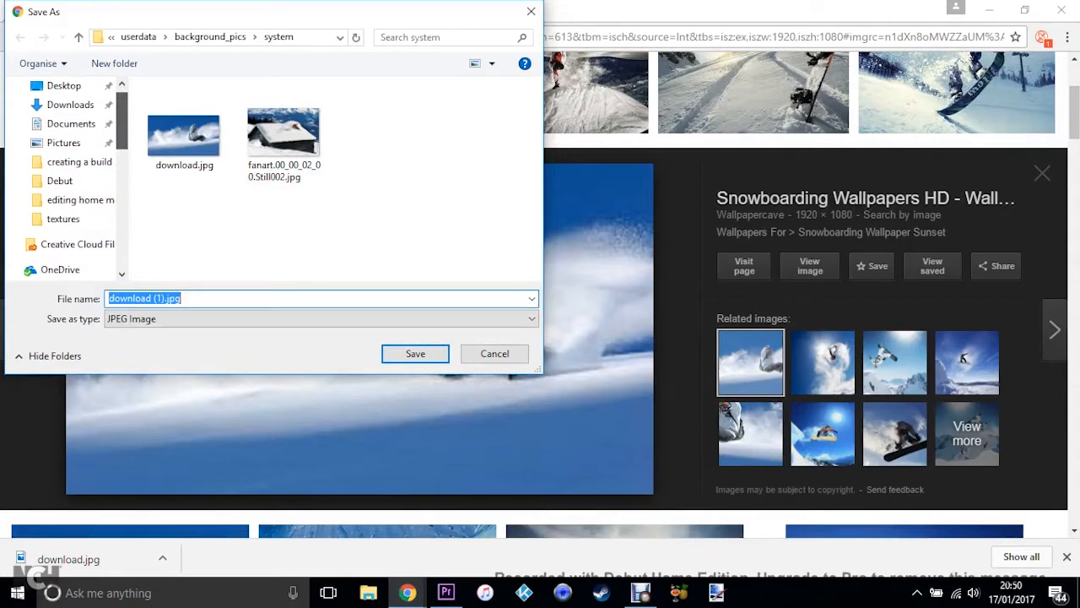
# Step: Browse the save dialog from the C: drive into Users and the user's home folder
pyautogui.scroll(-3)
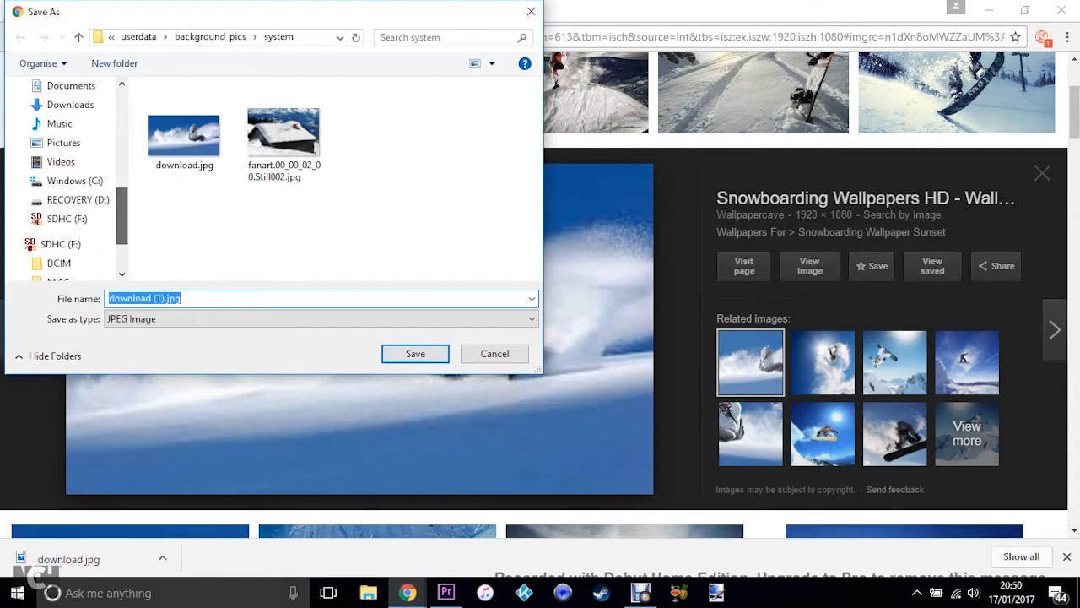
pyautogui.click(68, 181)
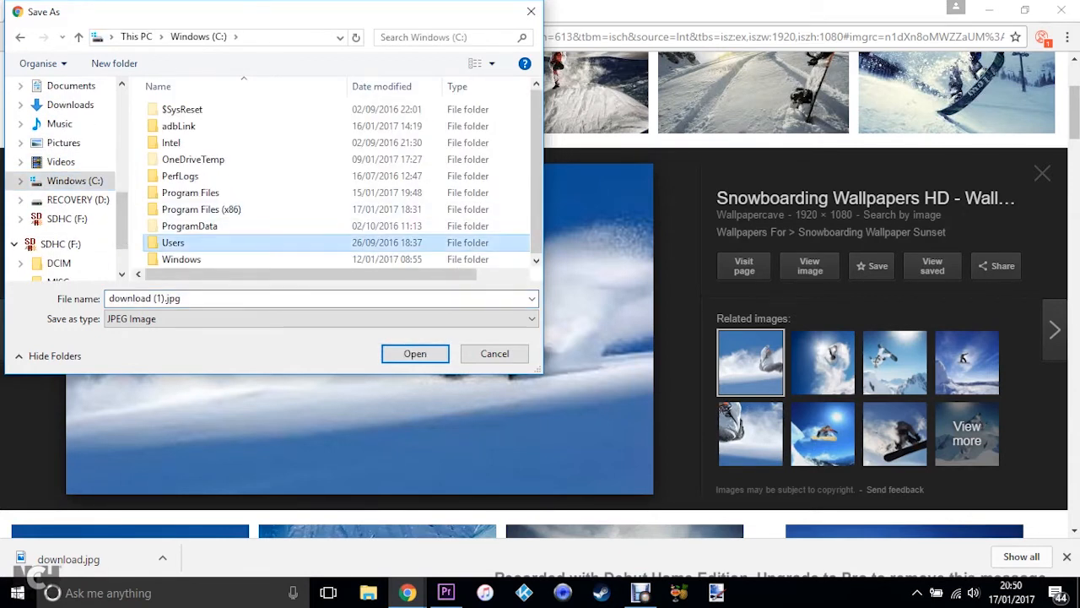
pyautogui.doubleClick(172, 243)
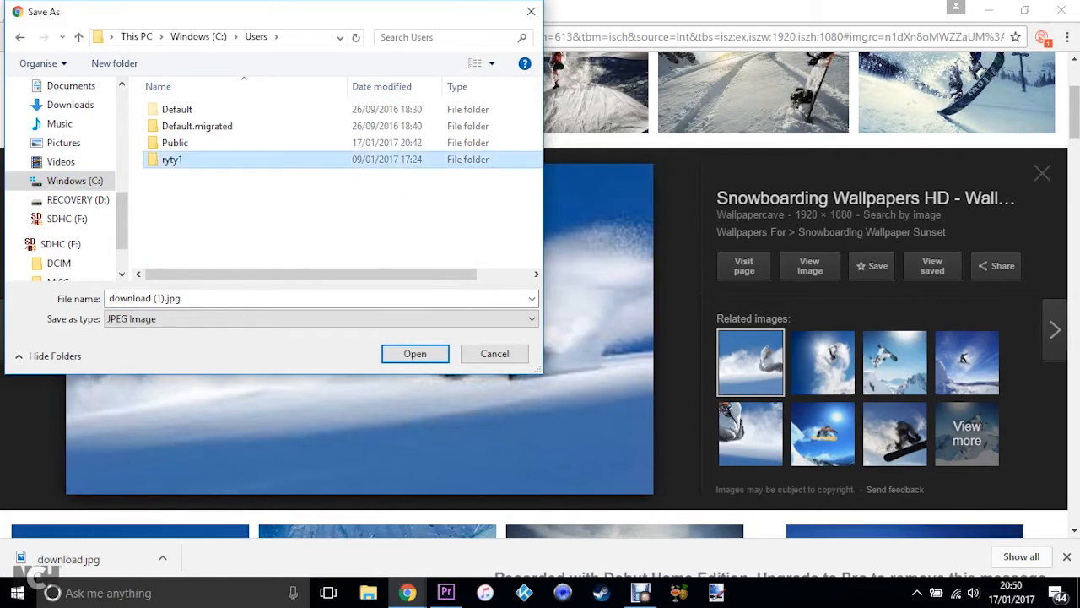
pyautogui.doubleClick(172, 158)
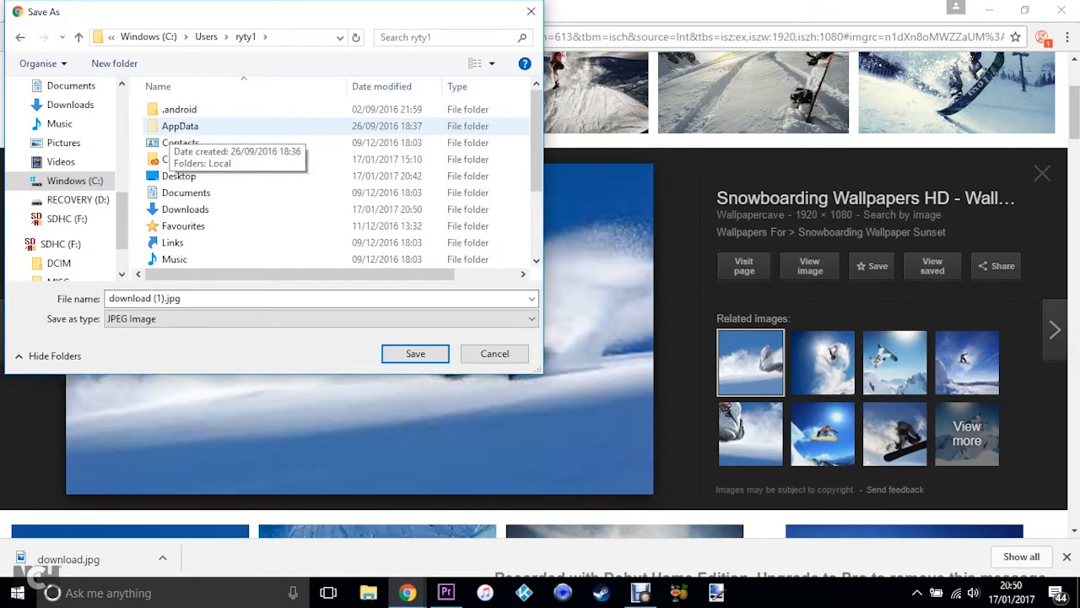
# Step: Continue into AppData, Roaming, Kodi and its userdata folder
pyautogui.doubleClick(179, 125)
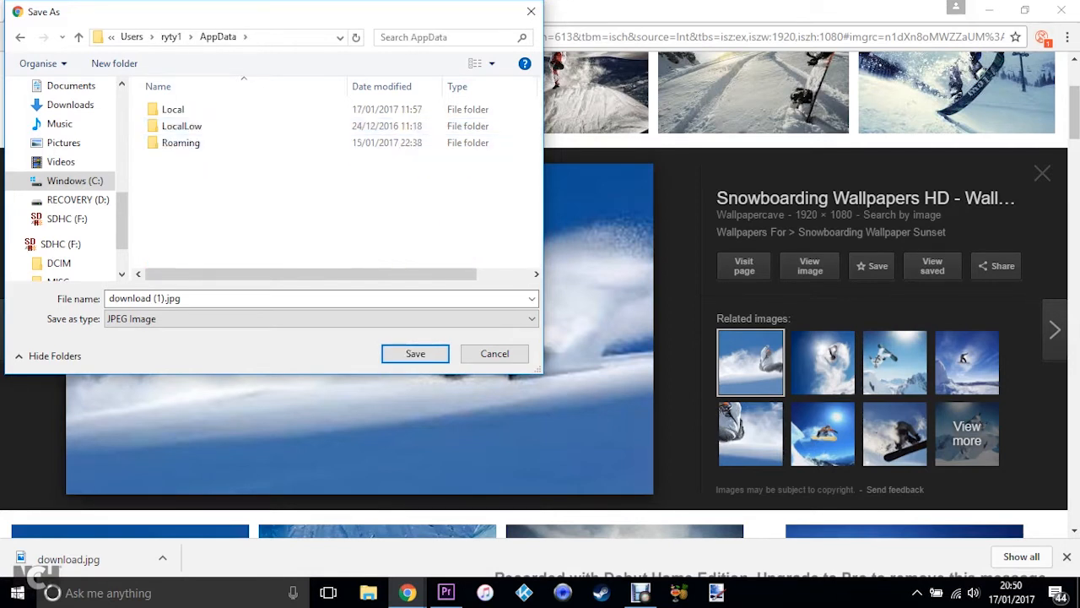
pyautogui.doubleClick(181, 142)
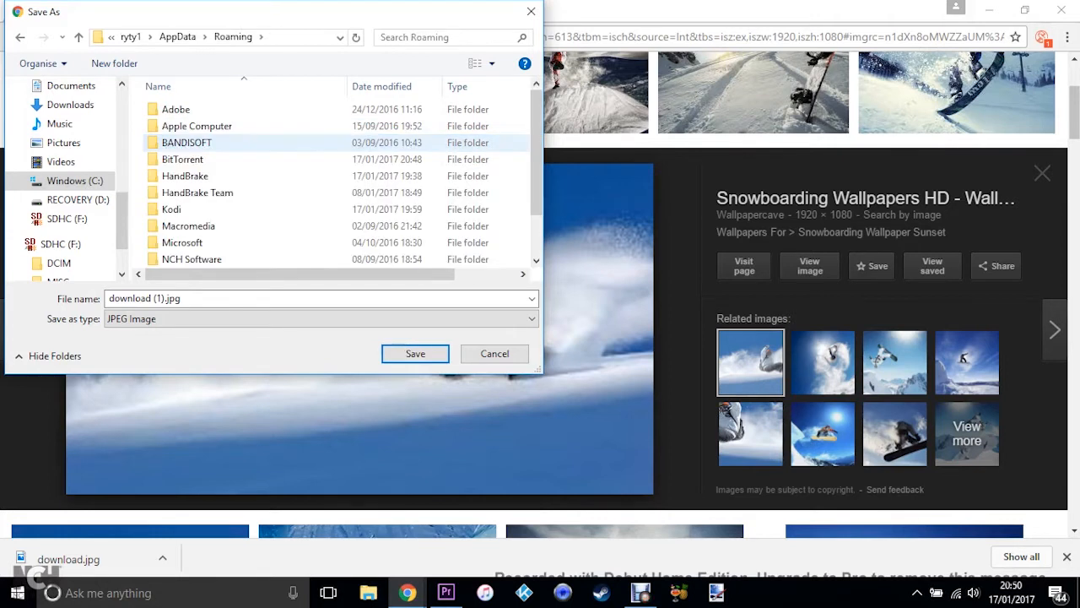
pyautogui.doubleClick(173, 210)
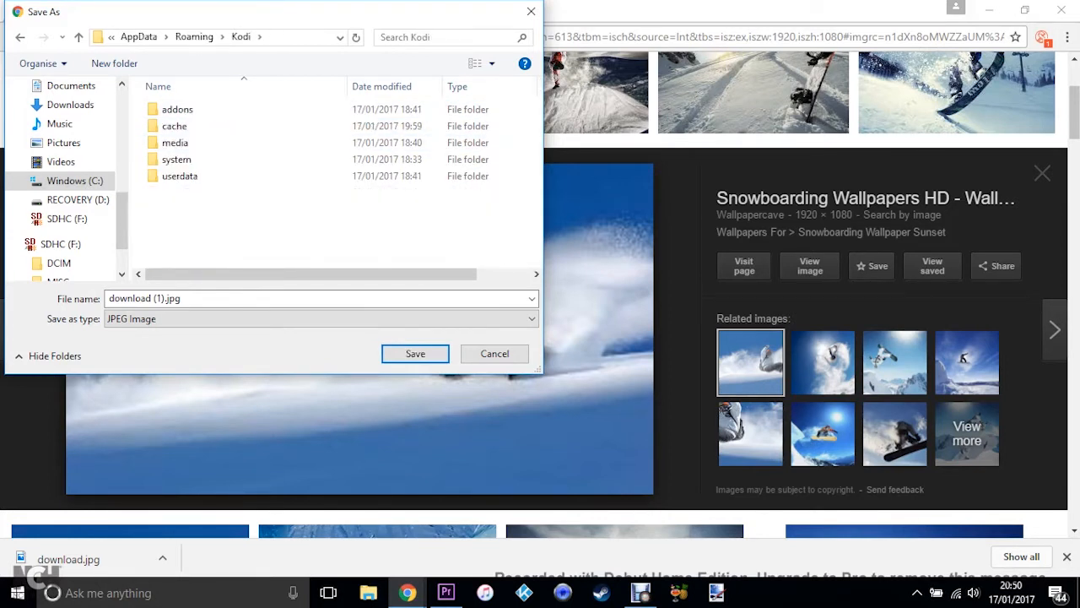
pyautogui.doubleClick(179, 175)
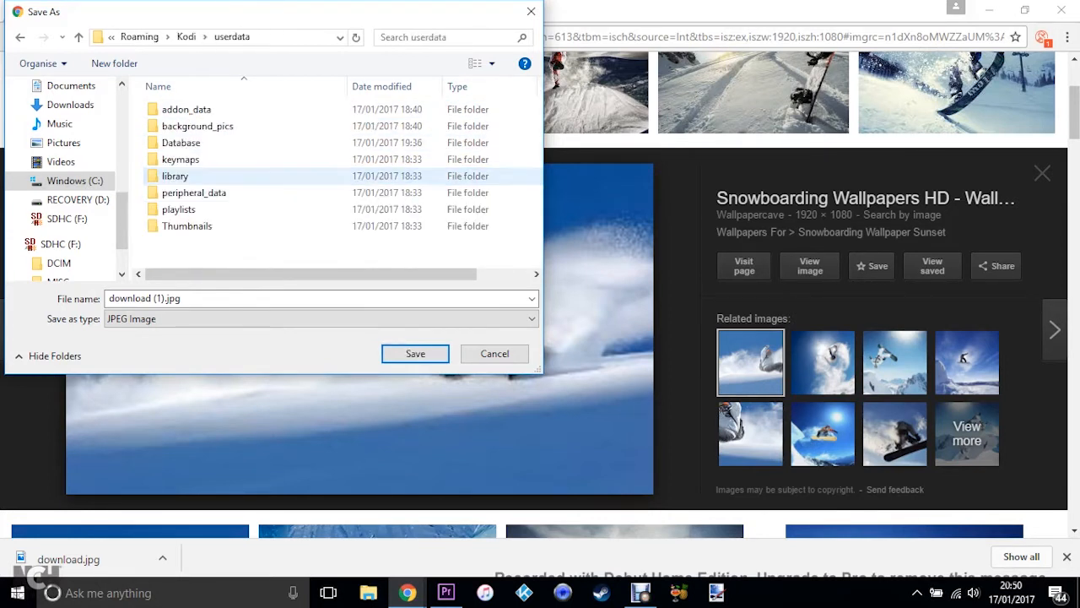
# Step: Dismiss the new-folder options and browse into the background_pics folder
pyautogui.click(179, 209)
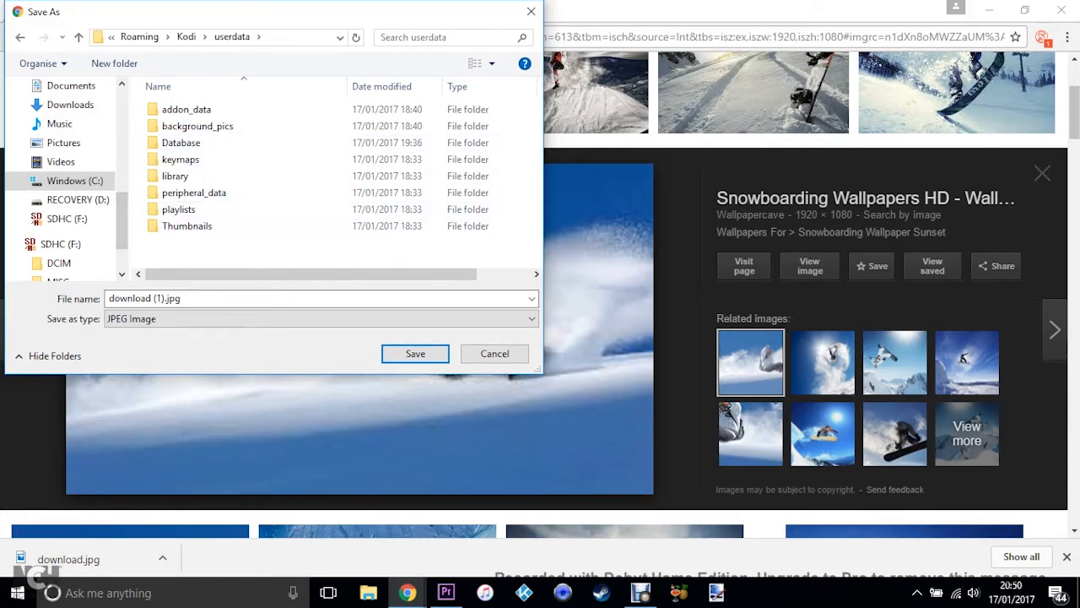
pyautogui.rightClick(287, 253)
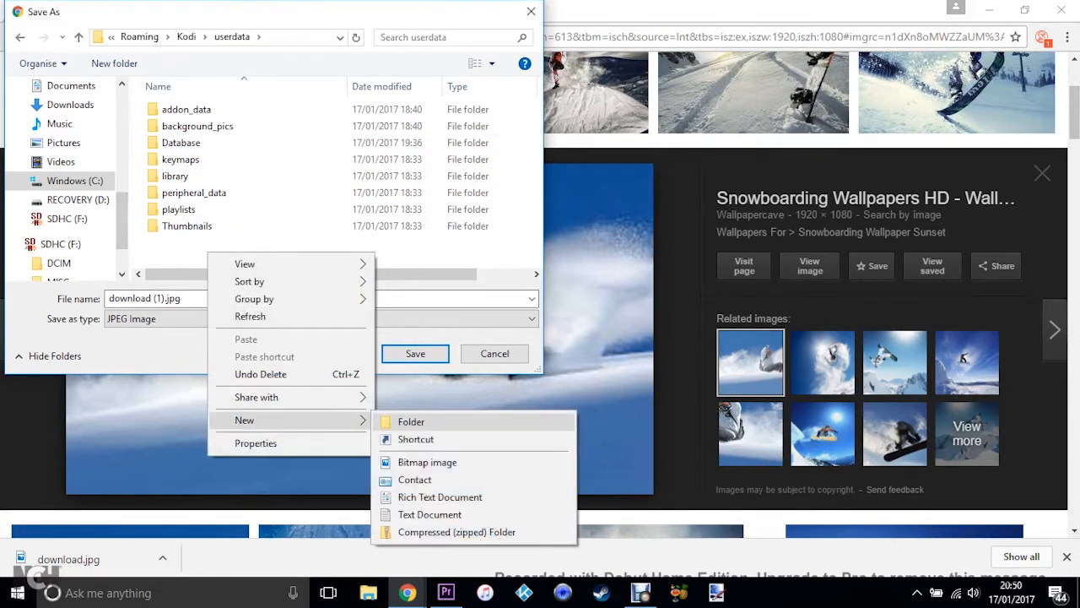
pyautogui.click(197, 125)
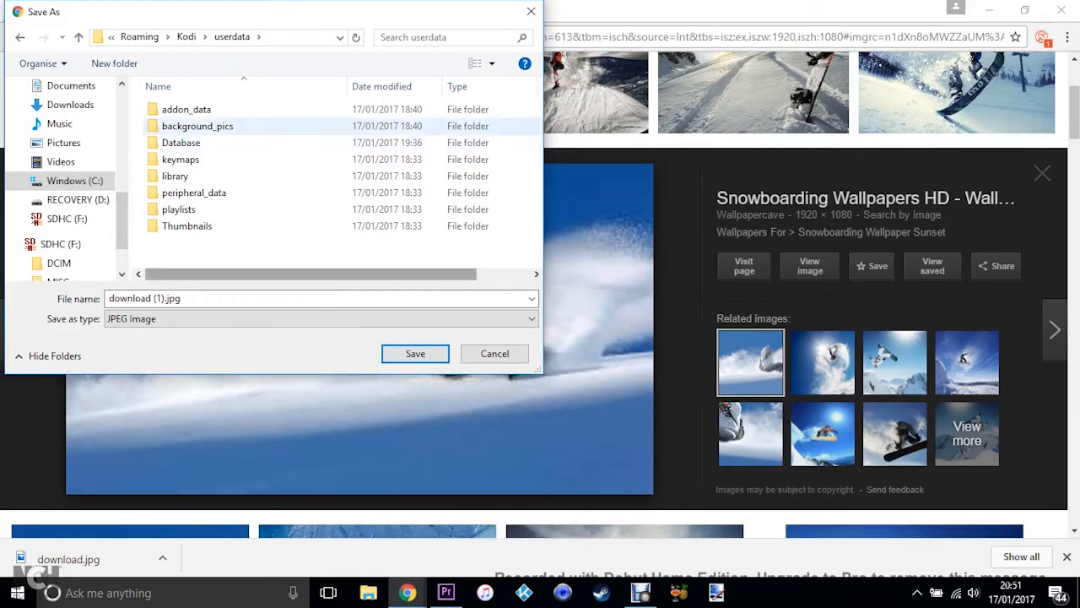
pyautogui.moveTo(197, 125)
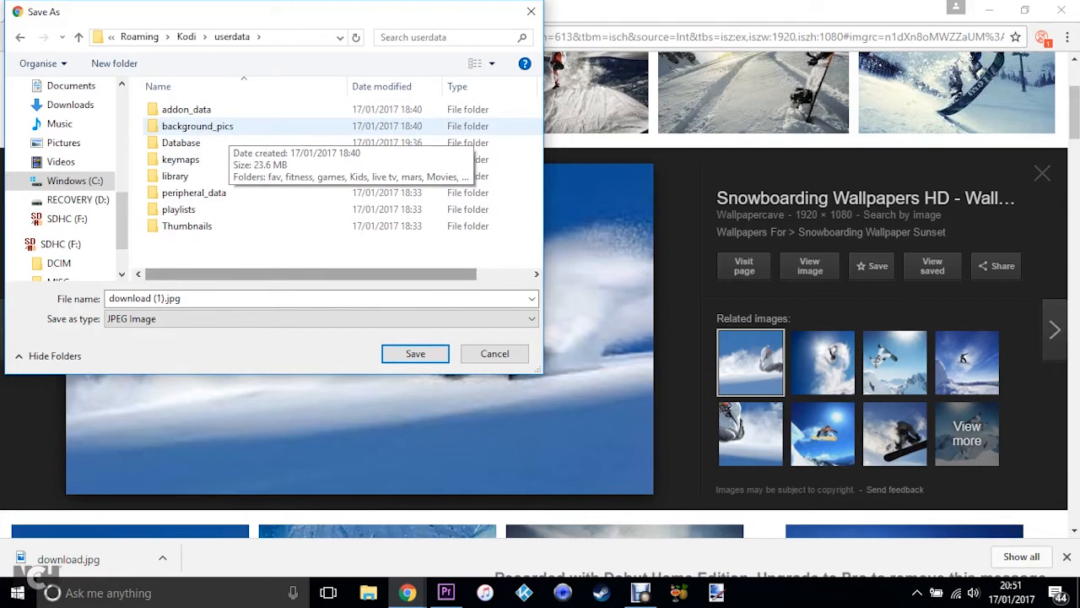
pyautogui.doubleClick(197, 125)
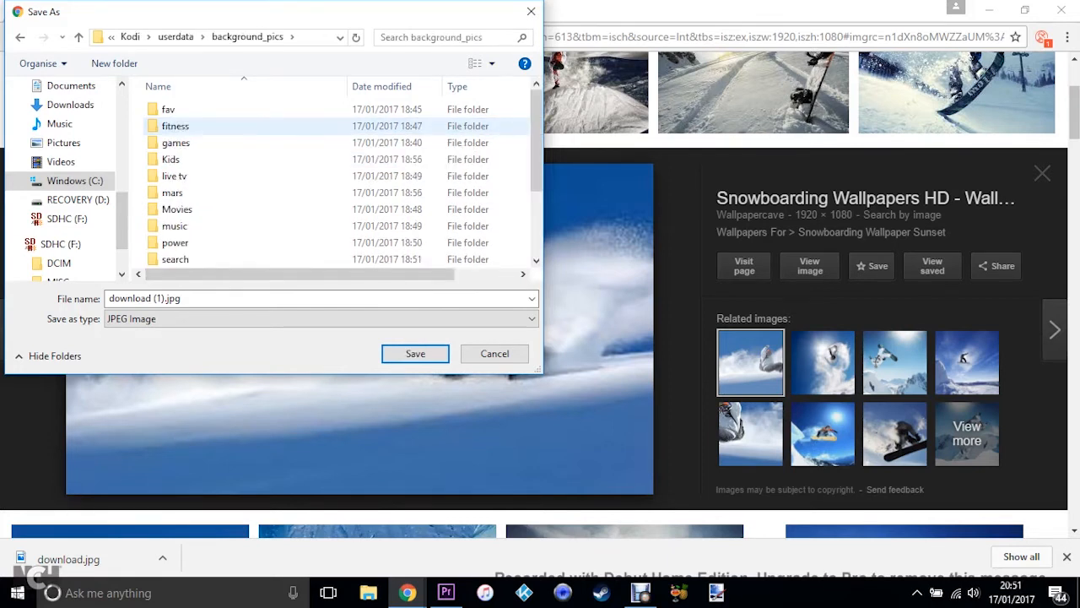
pyautogui.scroll(-3)
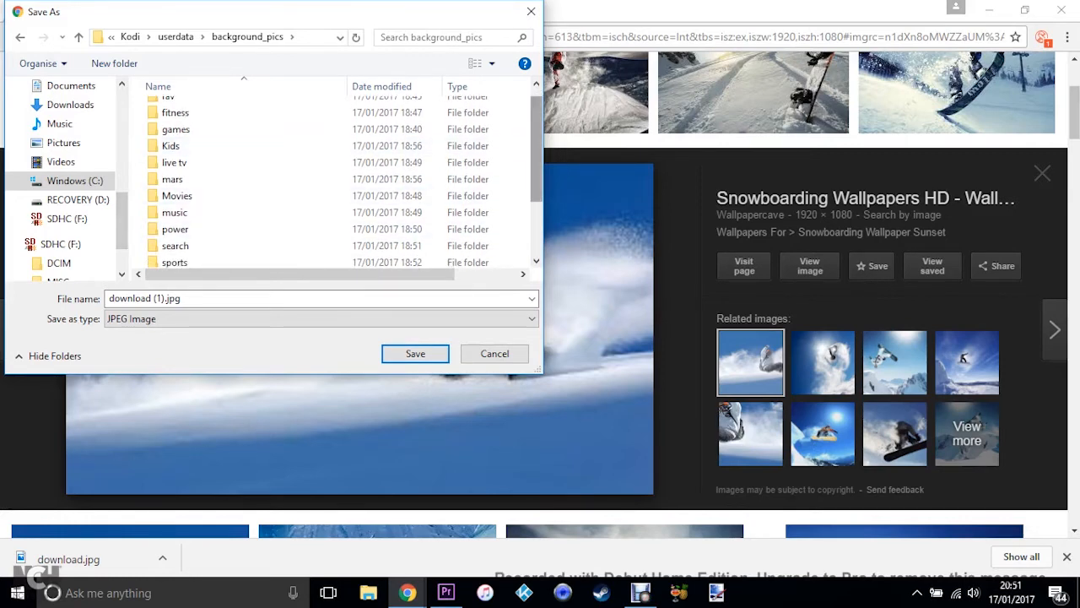
pyautogui.scroll(-3)
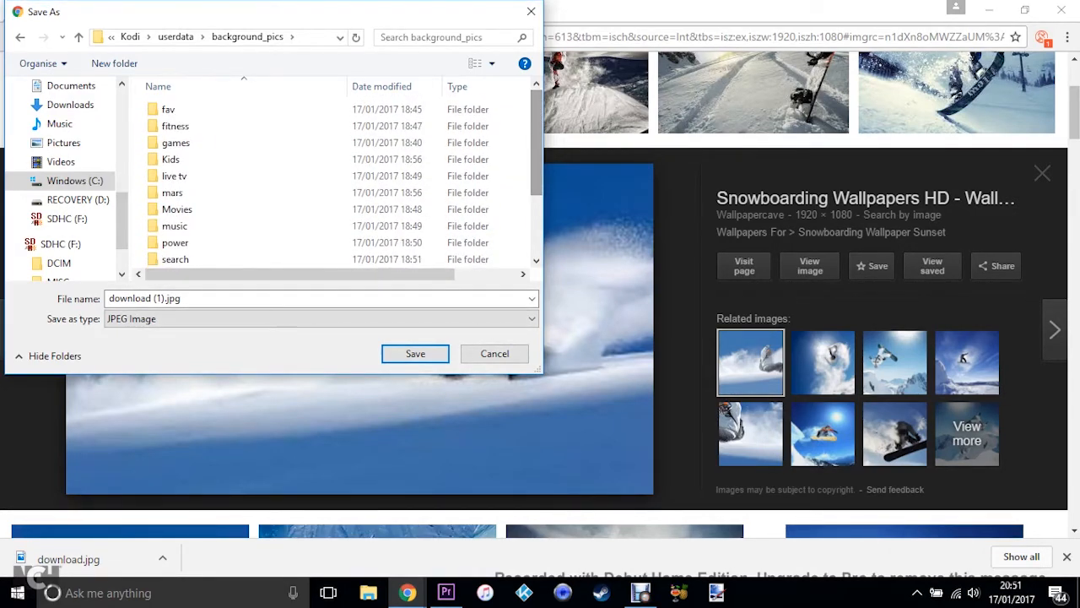
# Step: Look inside the Movies image folder, go back up, and save into the sports folder
pyautogui.doubleClick(177, 210)
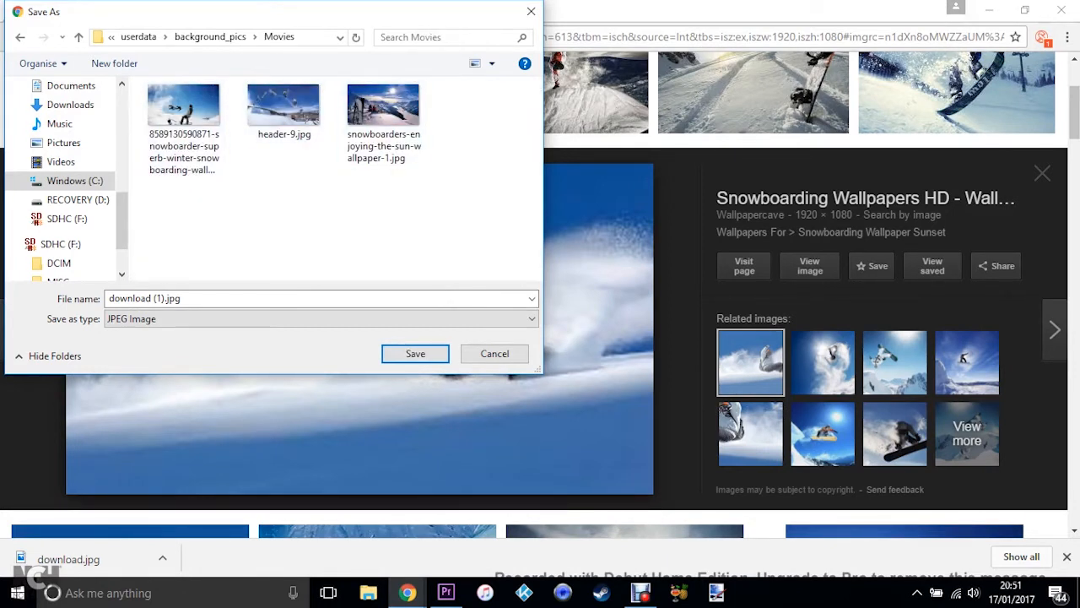
pyautogui.click(210, 37)
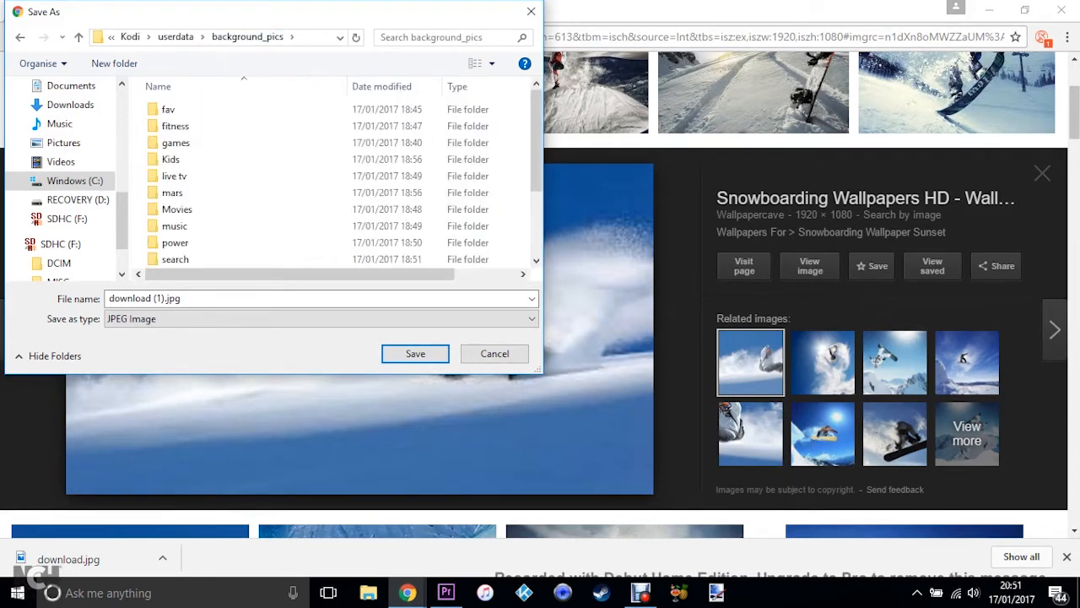
pyautogui.click(175, 142)
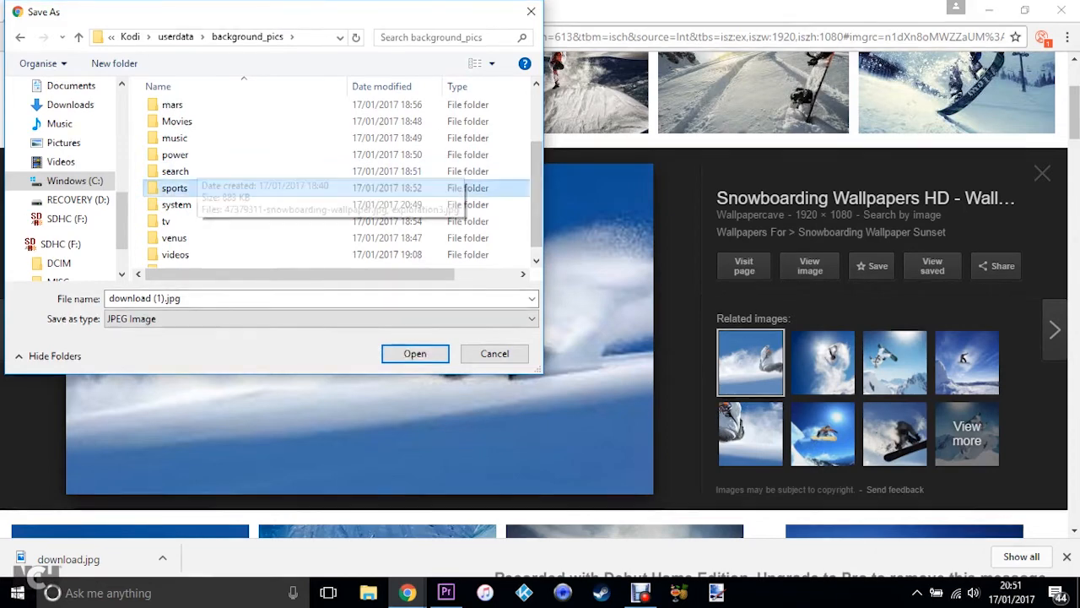
pyautogui.doubleClick(175, 188)
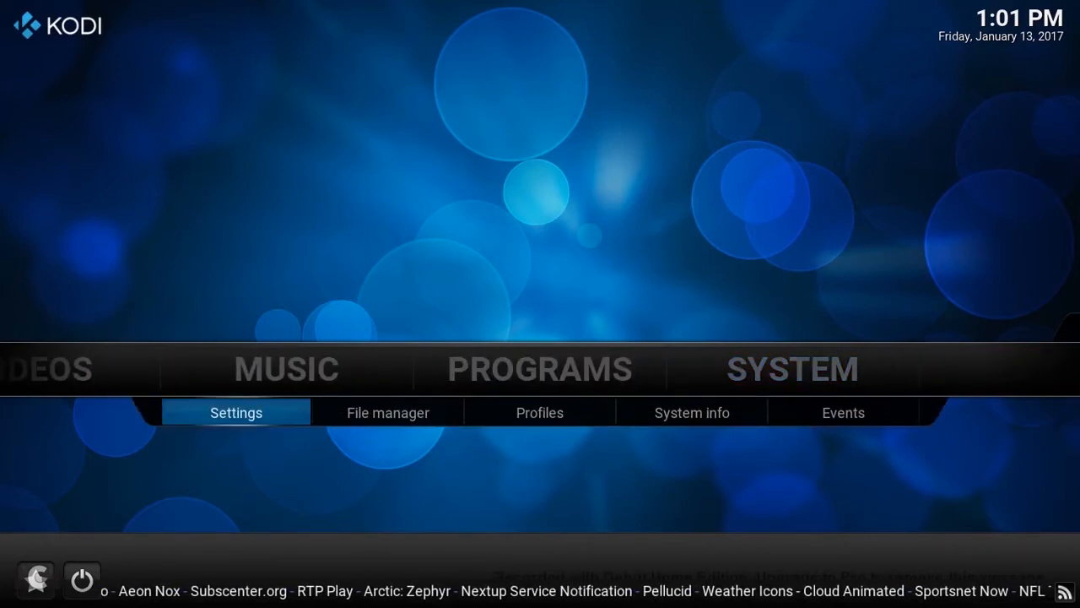
pyautogui.moveTo(790, 368)
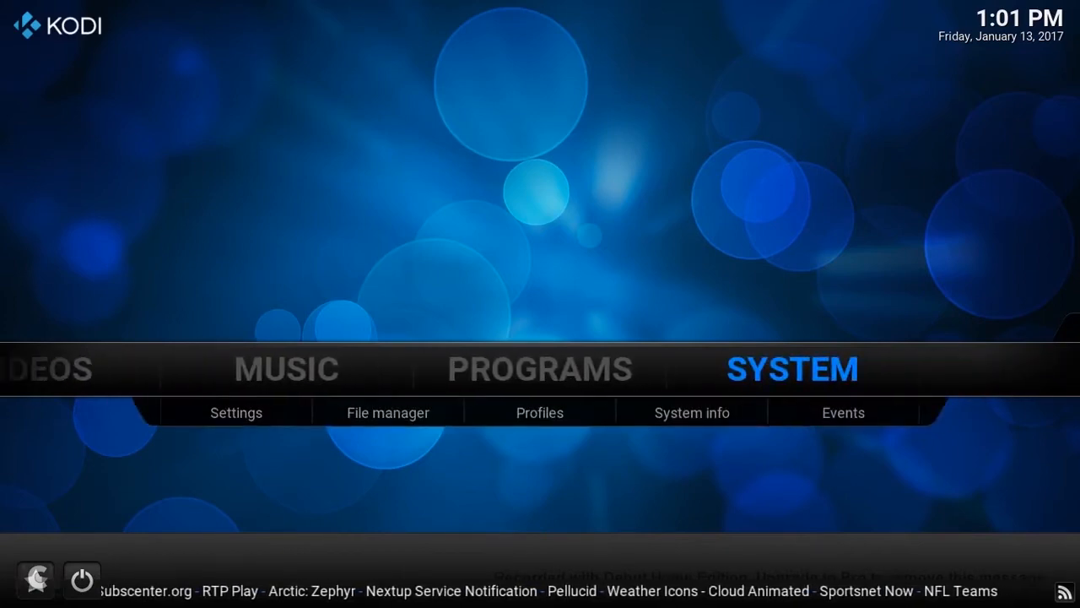
# Step: Reach System > Settings > Appearance and bring up the installed skins list
pyautogui.click(236, 412)
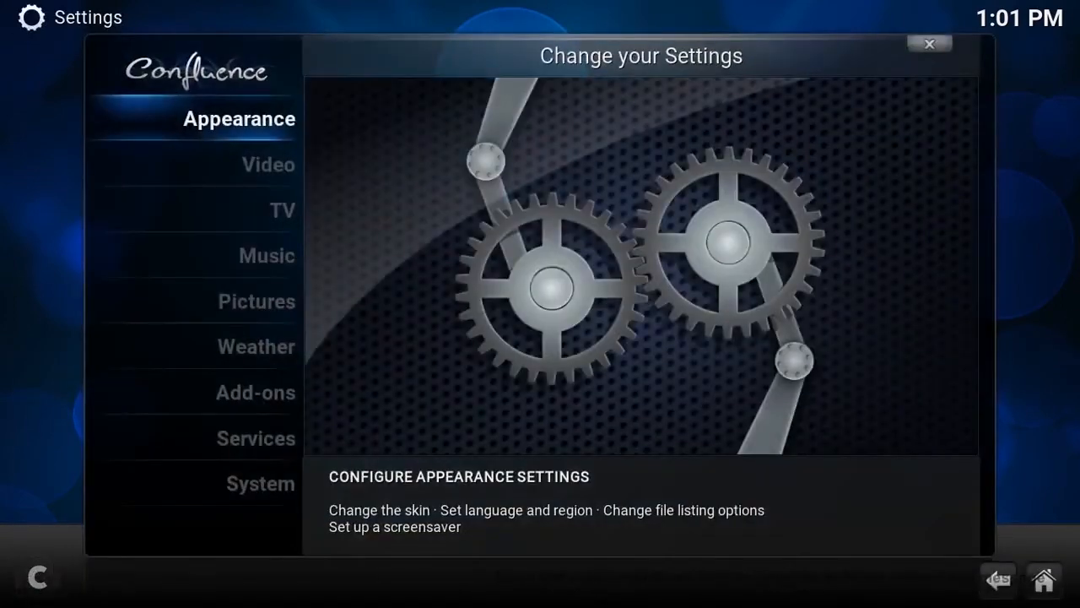
pyautogui.click(239, 118)
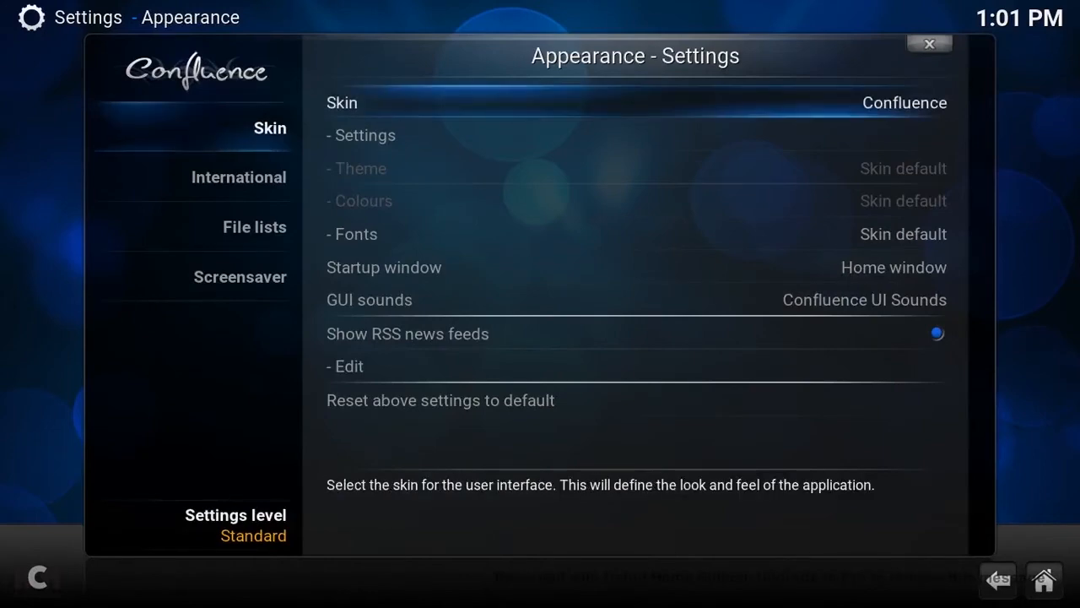
pyautogui.click(905, 103)
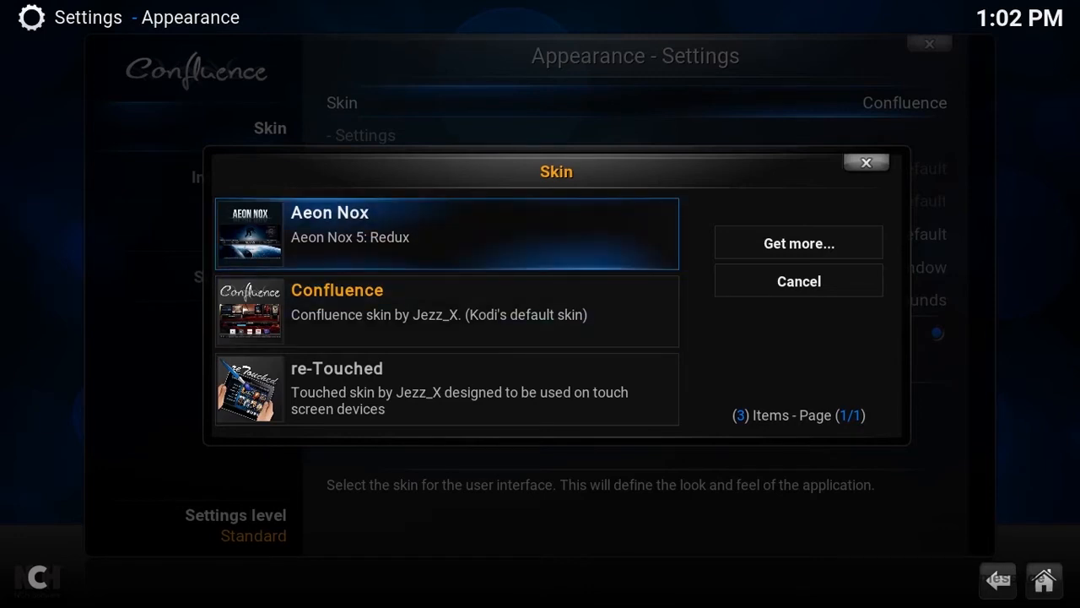
pyautogui.moveTo(798, 243)
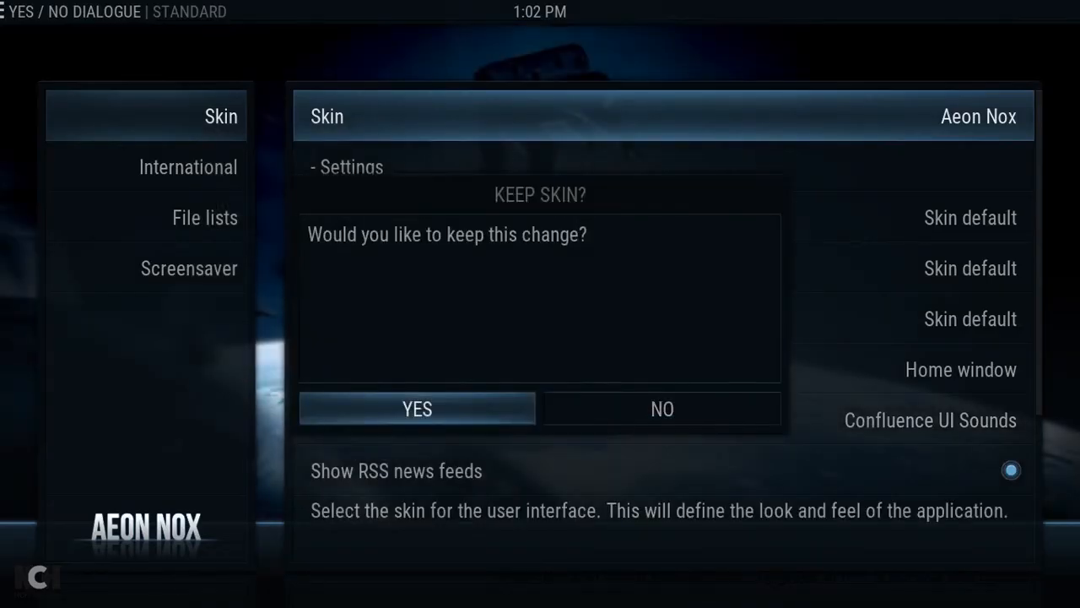
# Step: Keep the Aeon Nox skin change and enter the skin's own settings
pyautogui.click(417, 409)
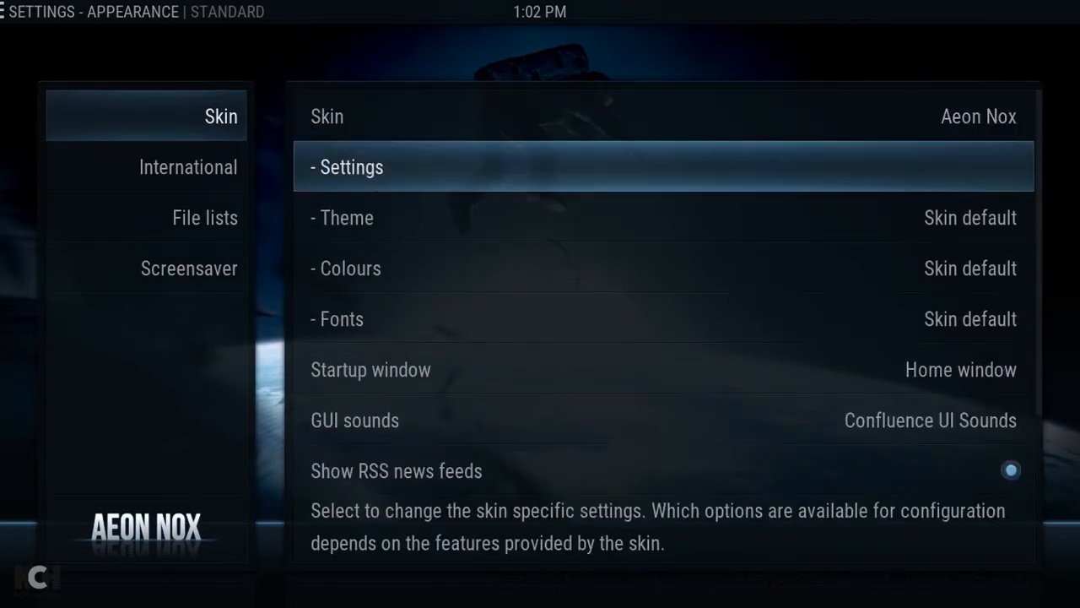
pyautogui.click(351, 168)
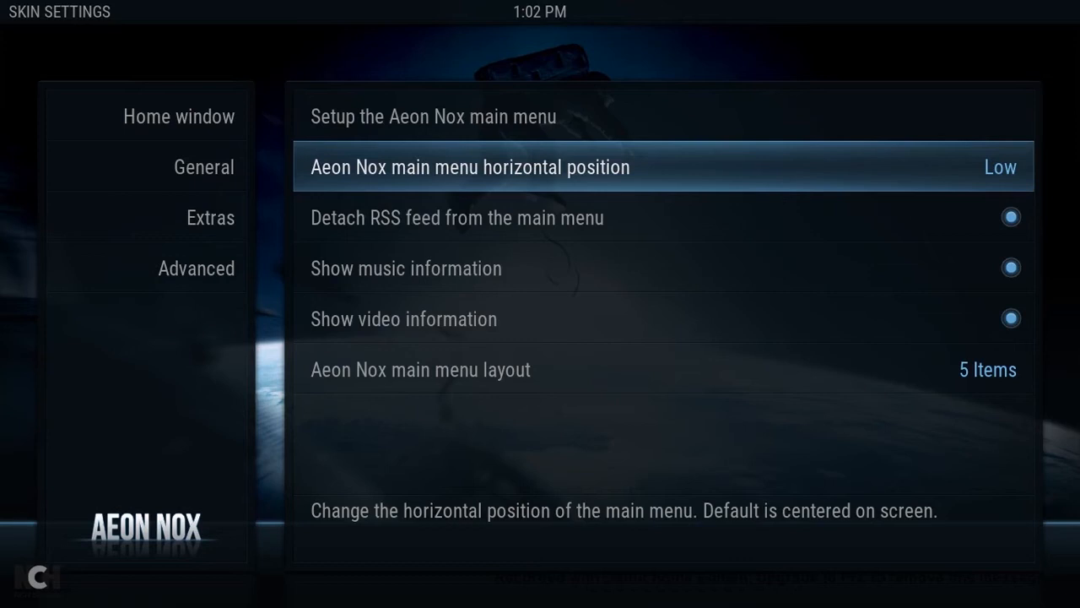
# Step: Enter the main menu item setup and reach the MOVIES item's options
pyautogui.press('up')
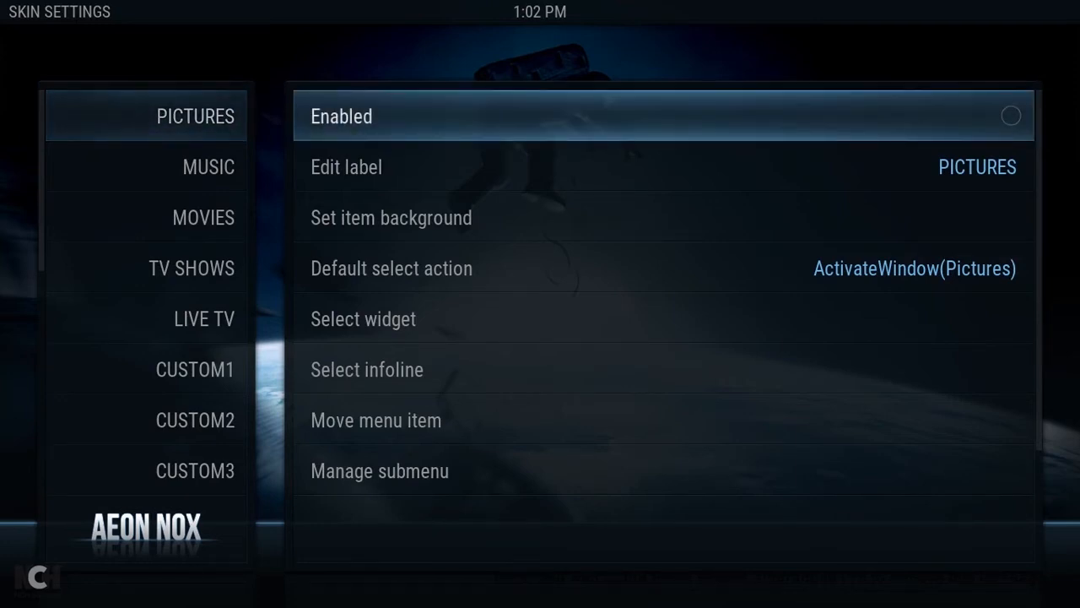
pyautogui.click(202, 216)
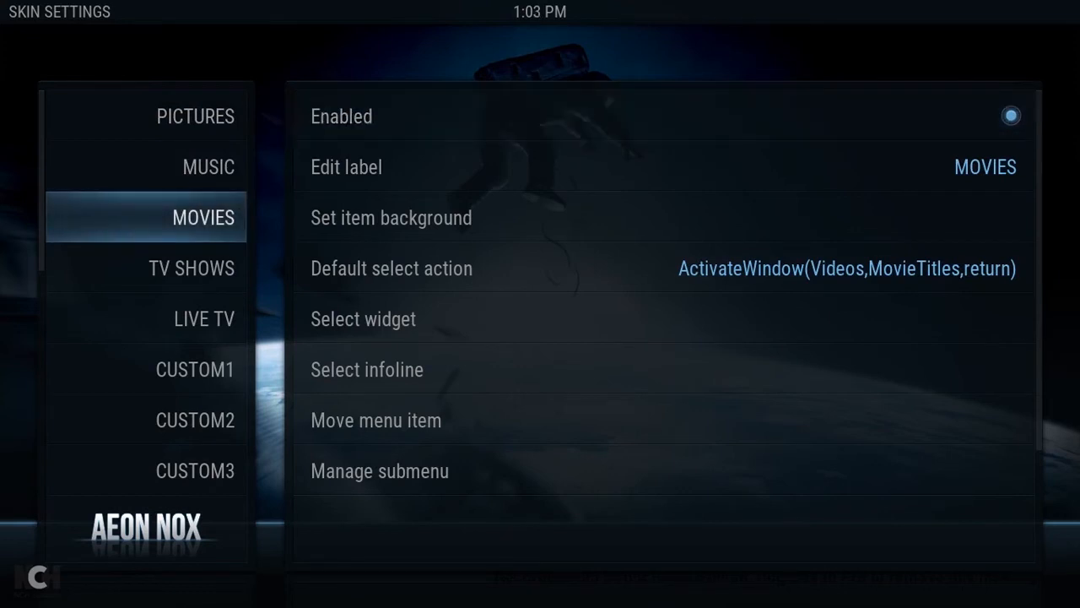
pyautogui.click(204, 318)
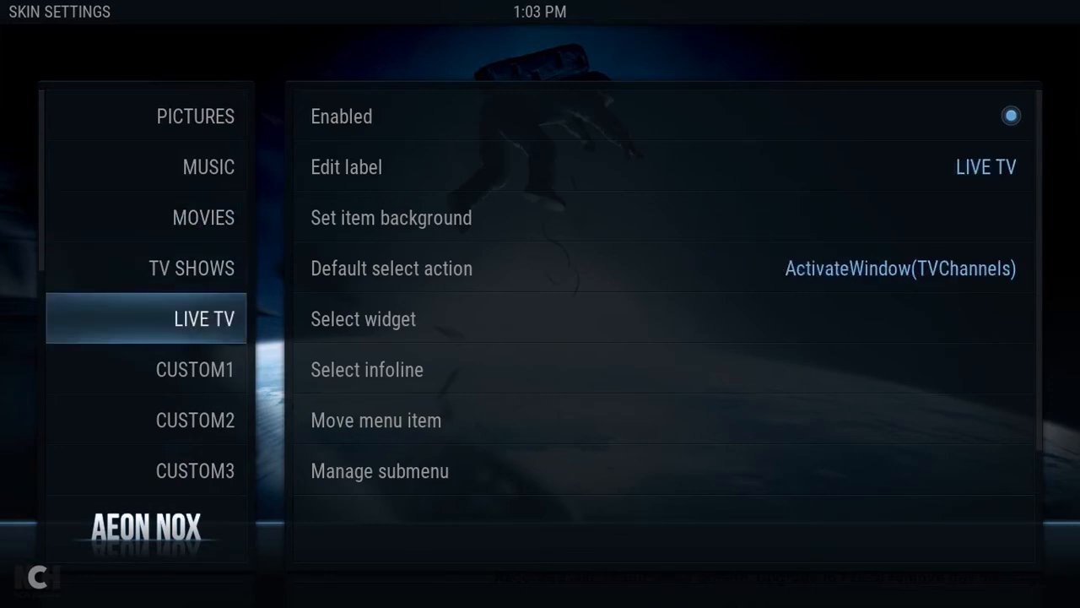
pyautogui.scroll(-3)
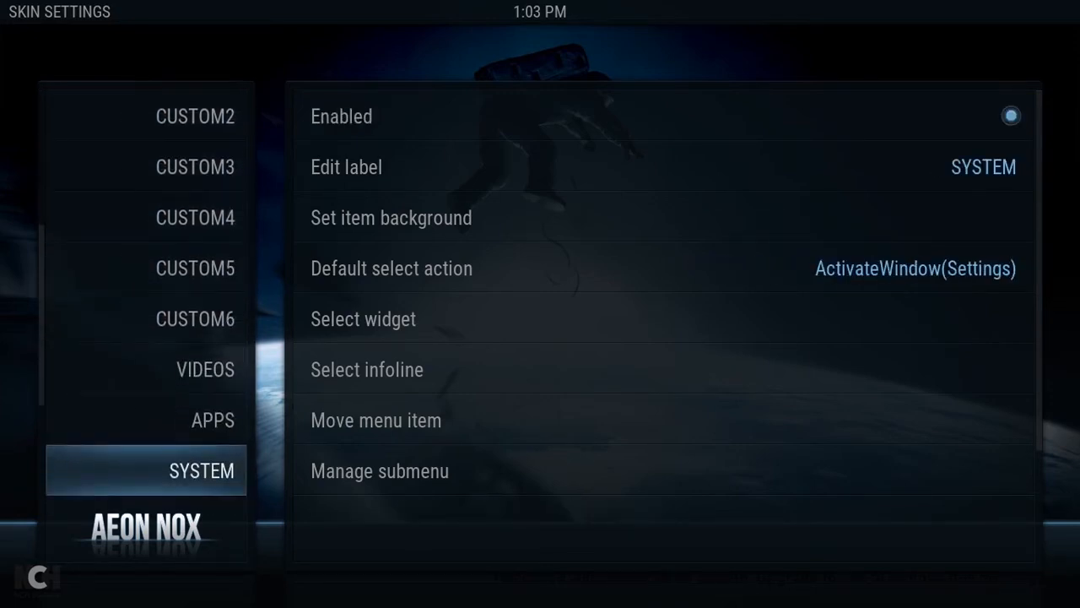
pyautogui.scroll(-3)
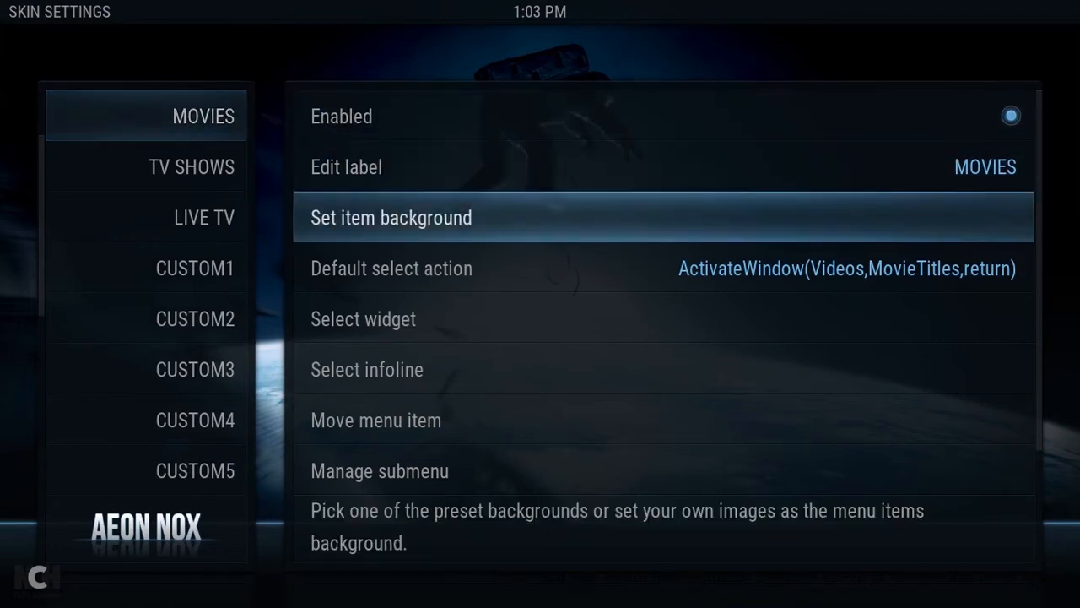
# Step: Choose a multi-image folder background for the MOVIES item, bringing up the folder browser
pyautogui.click(392, 216)
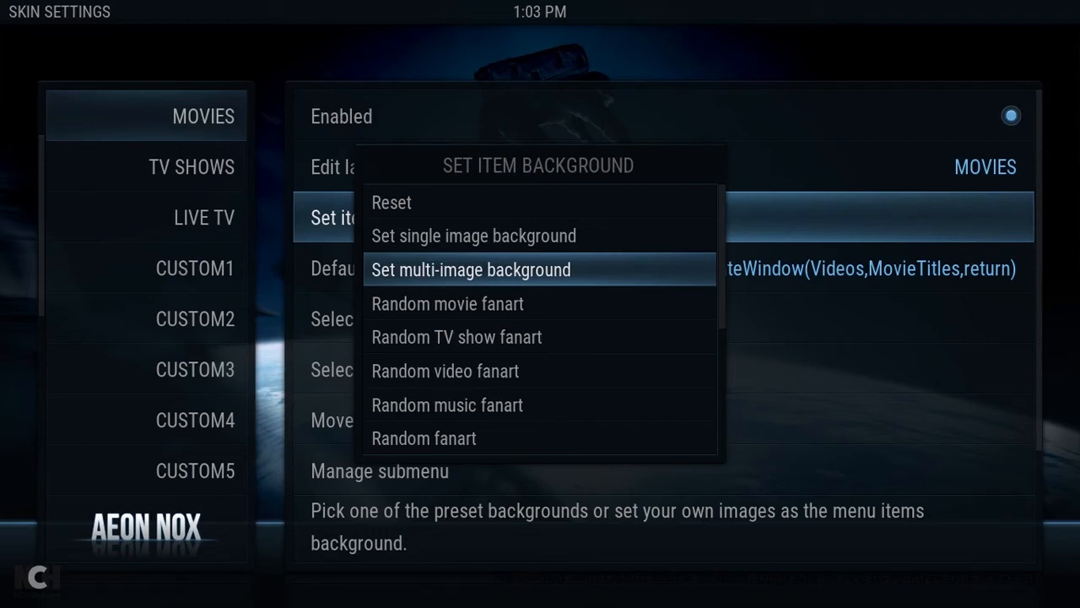
pyautogui.click(471, 270)
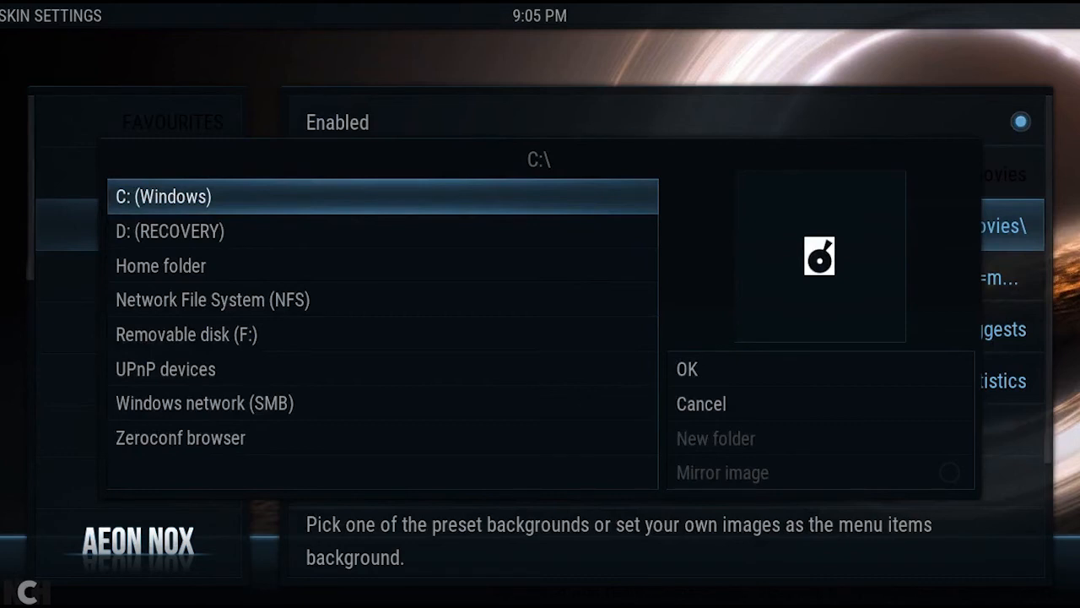
# Step: Point the Movies background at Home folder > userdata > background_pics > Movies and confirm with OK
pyautogui.click(160, 265)
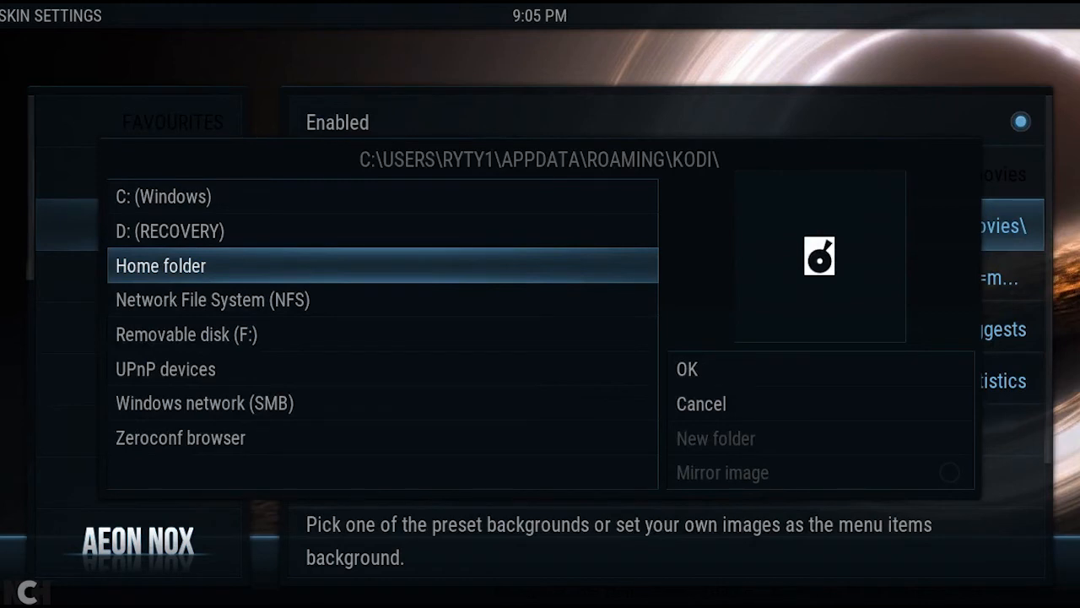
pyautogui.click(160, 265)
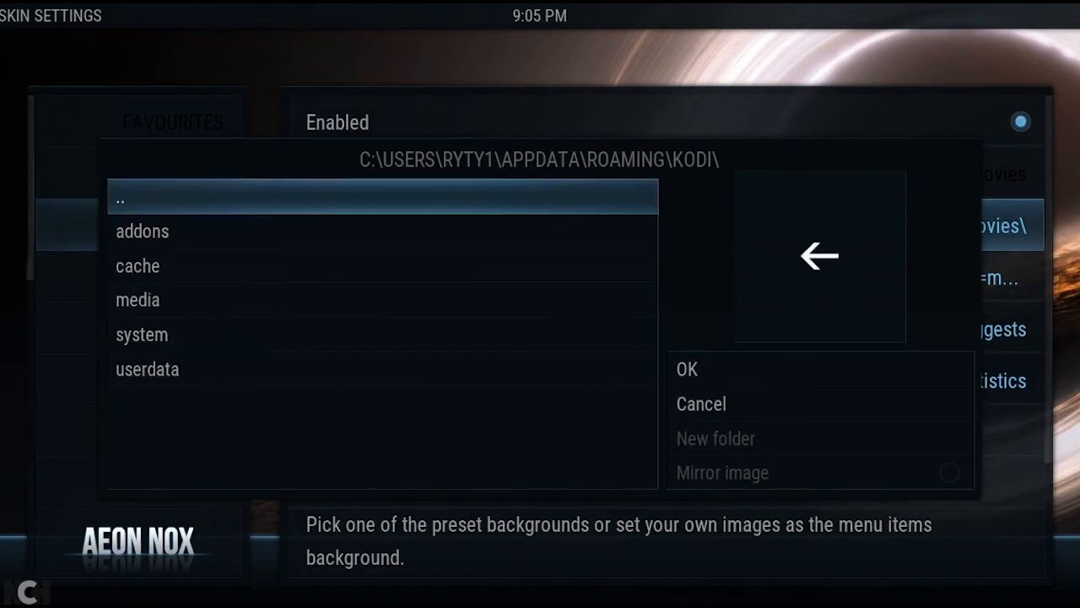
pyautogui.click(147, 368)
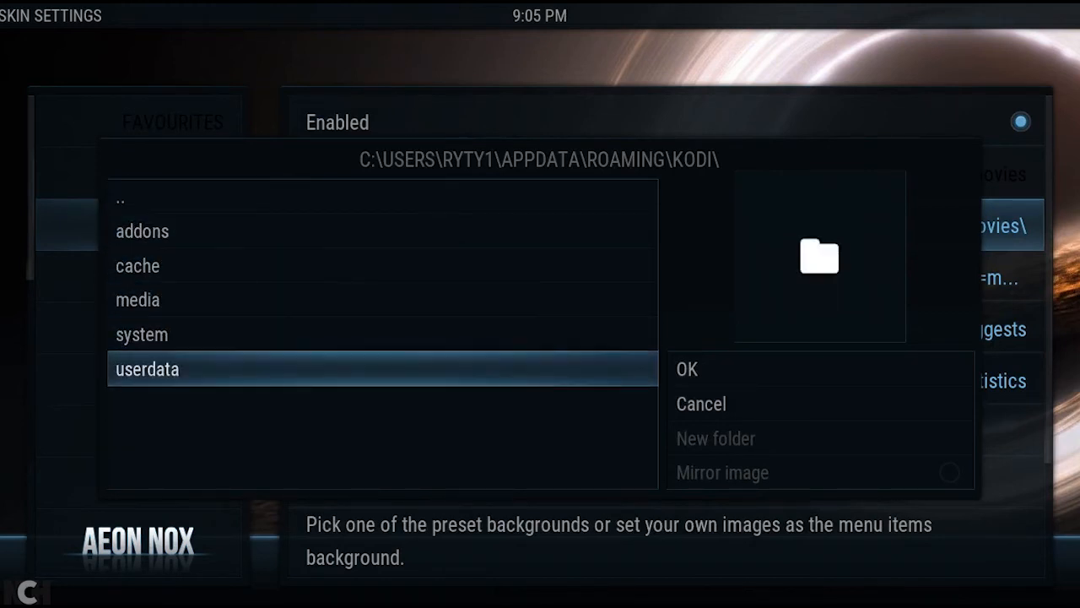
pyautogui.doubleClick(149, 368)
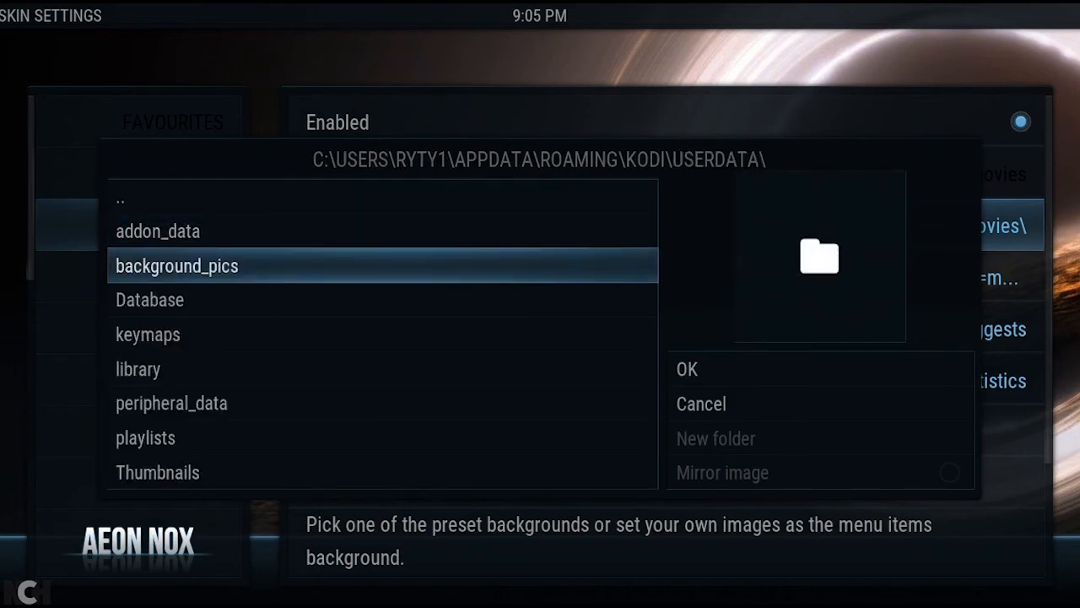
pyautogui.doubleClick(175, 265)
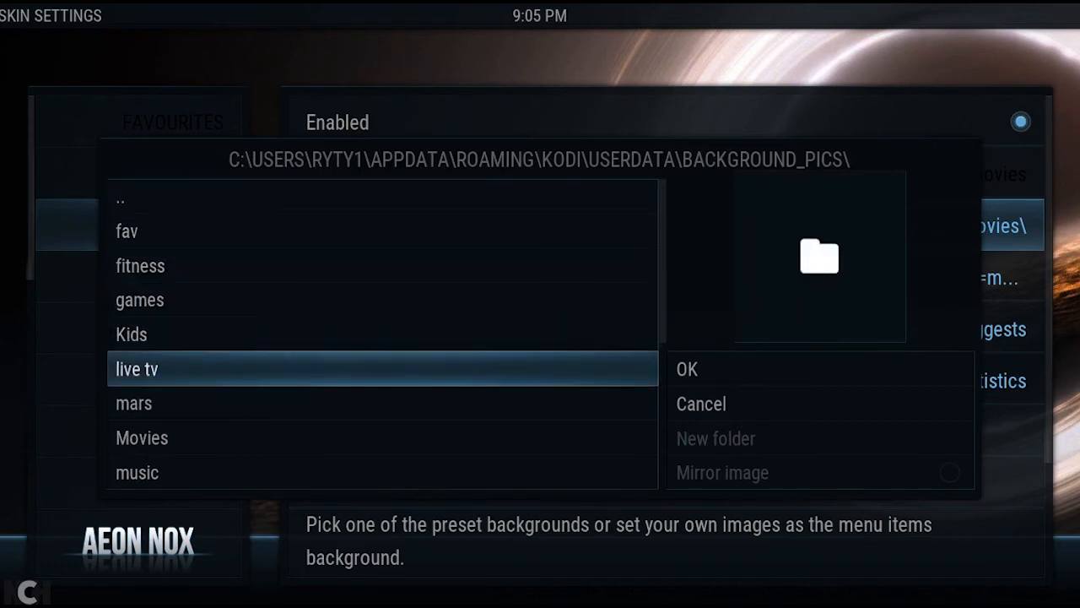
pyautogui.doubleClick(142, 438)
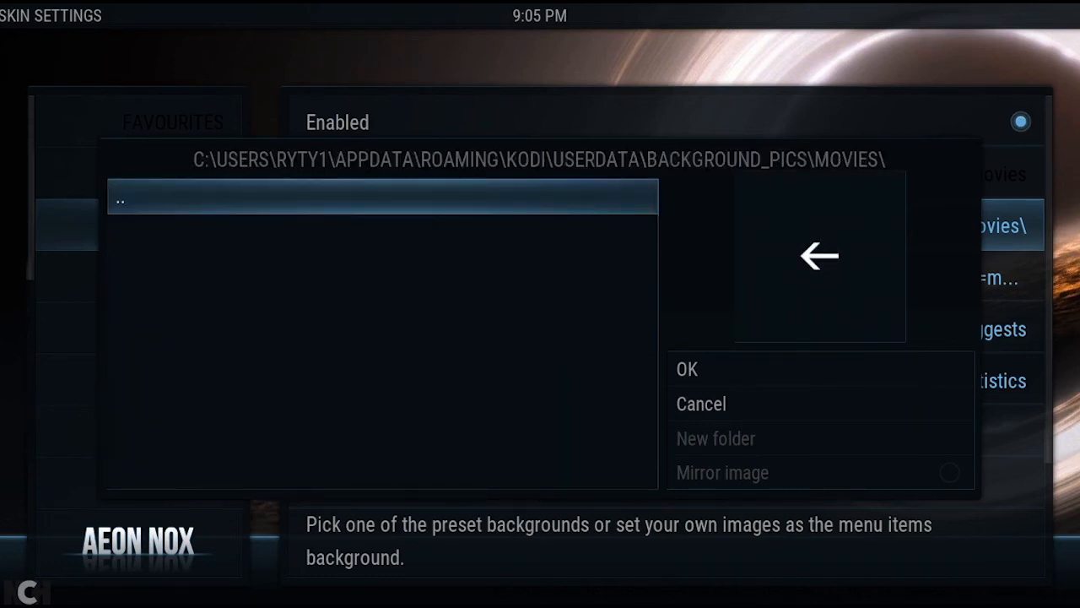
pyautogui.moveTo(628, 132)
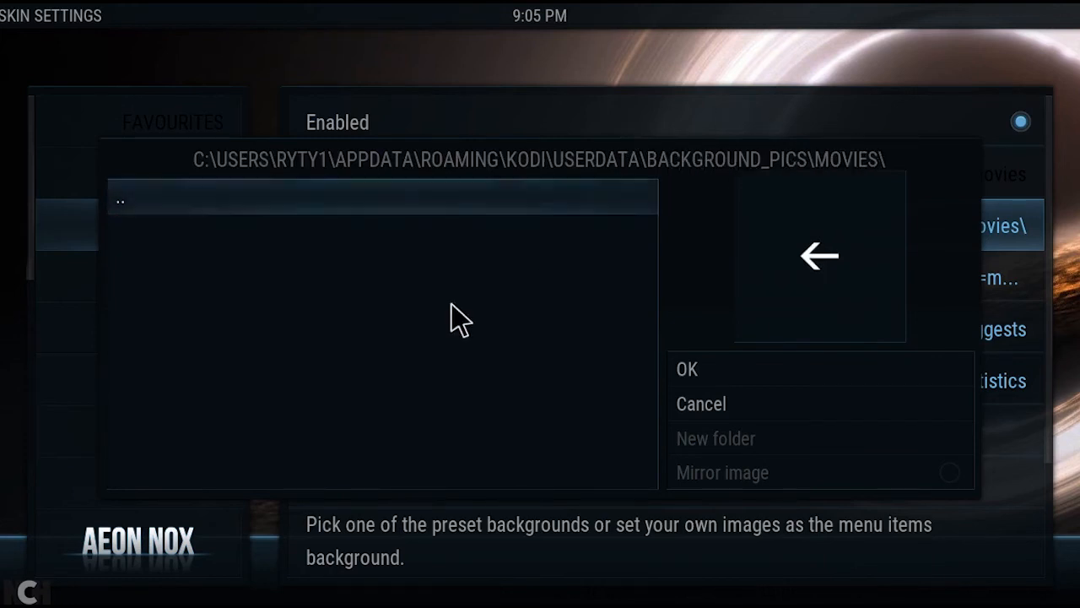
pyautogui.moveTo(341, 321)
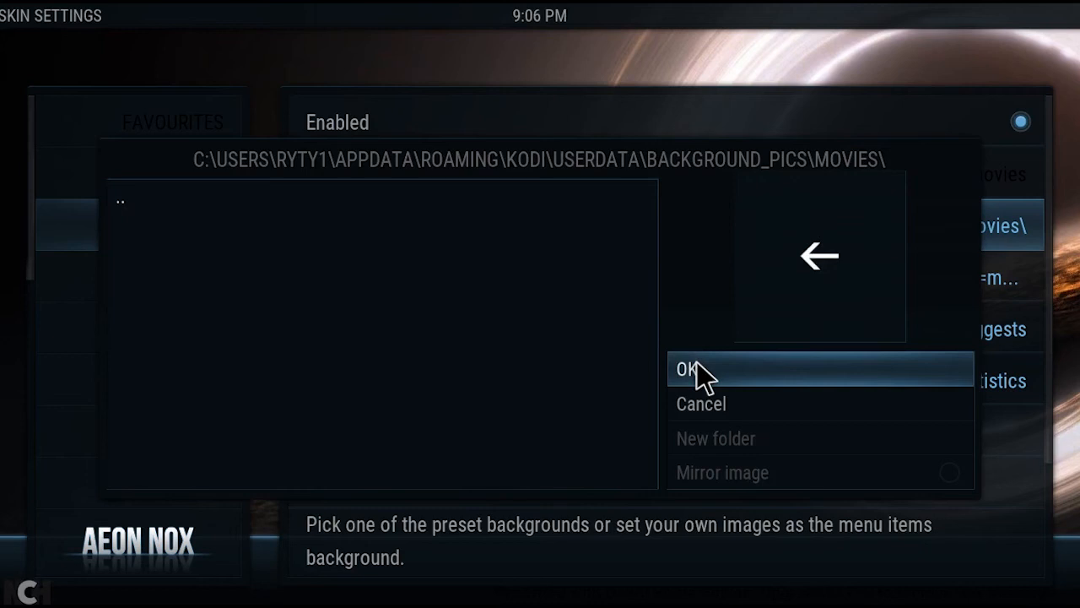
pyautogui.click(690, 369)
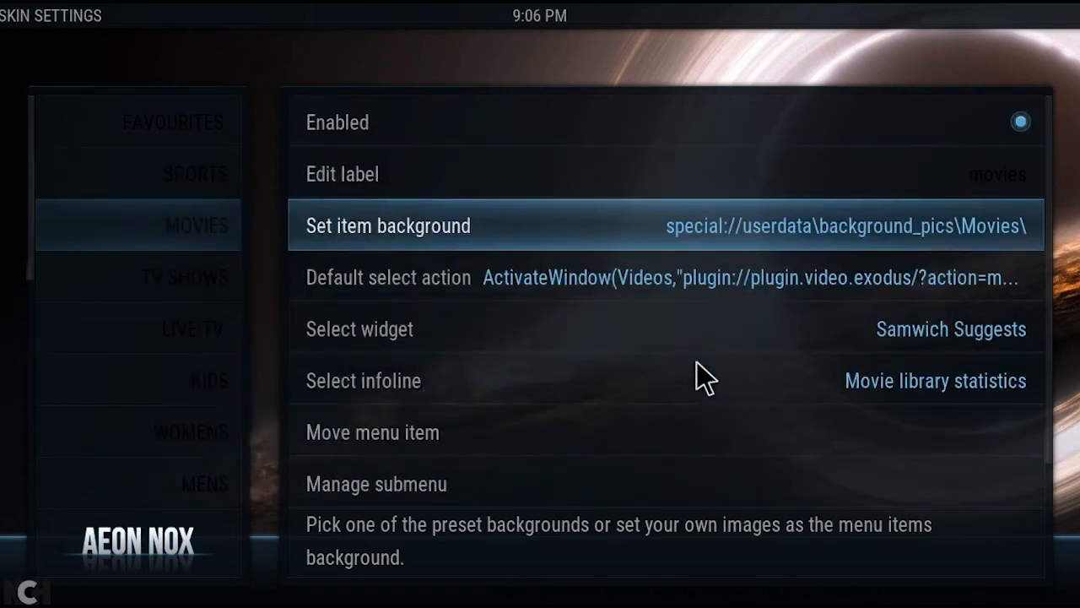